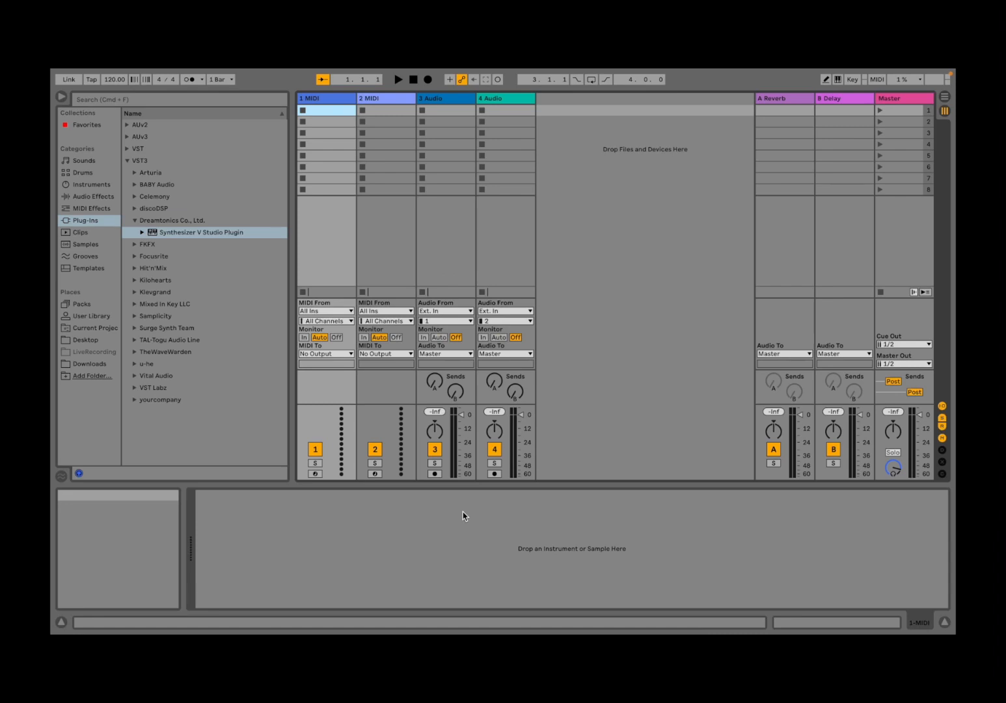
{"action": "mouse_move", "coordinate": [466, 514]}
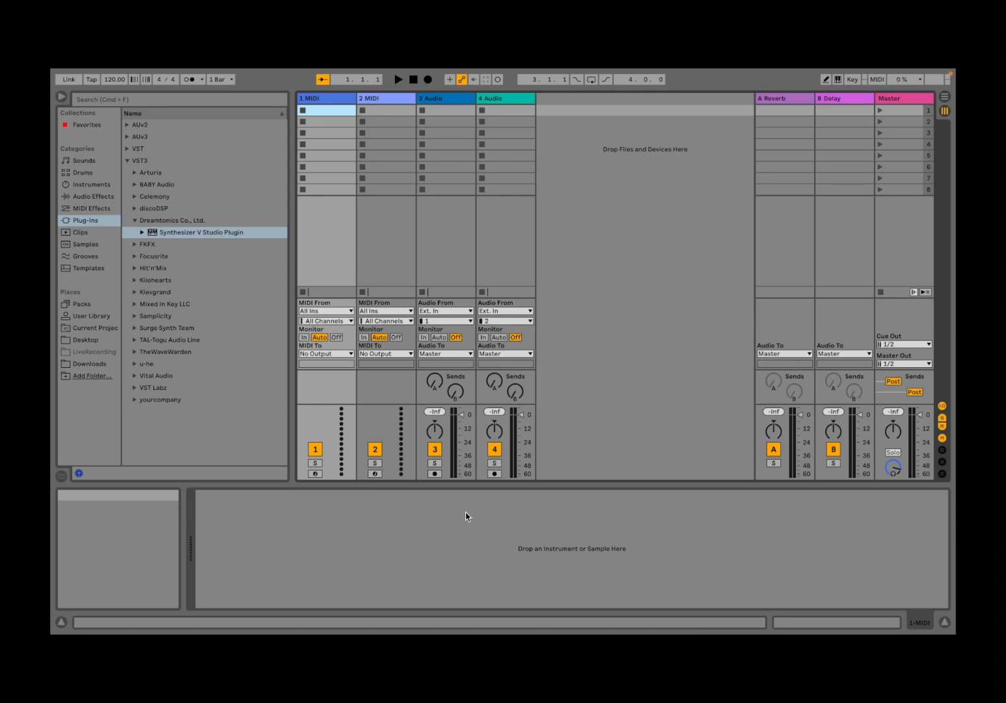
{"action": "mouse_move", "coordinate": [313, 279]}
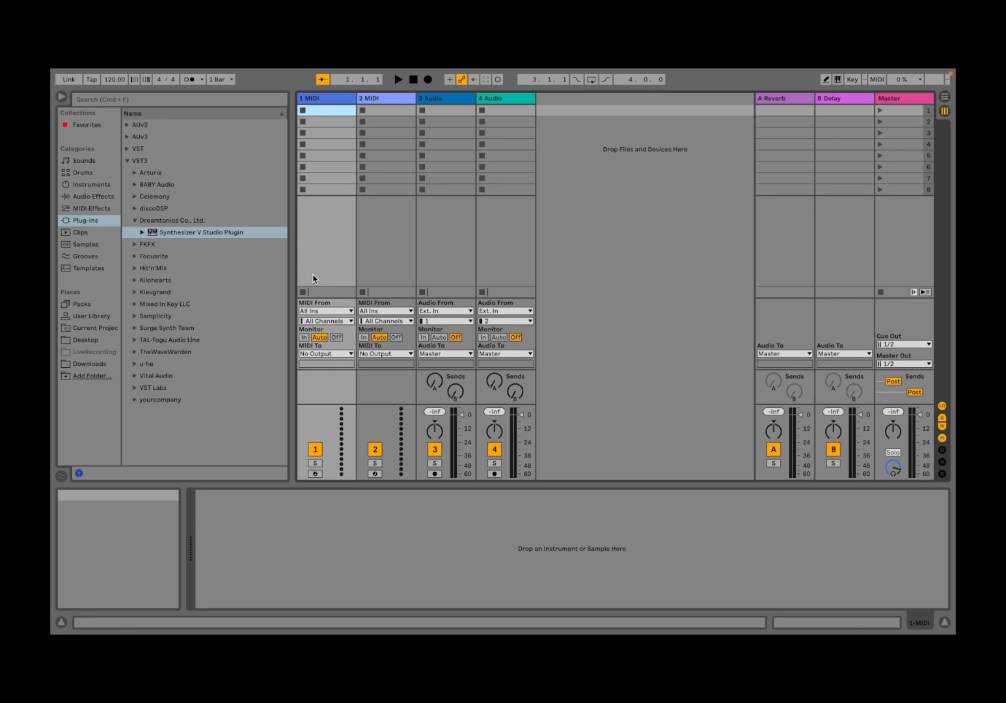
{"action": "mouse_move", "coordinate": [194, 281]}
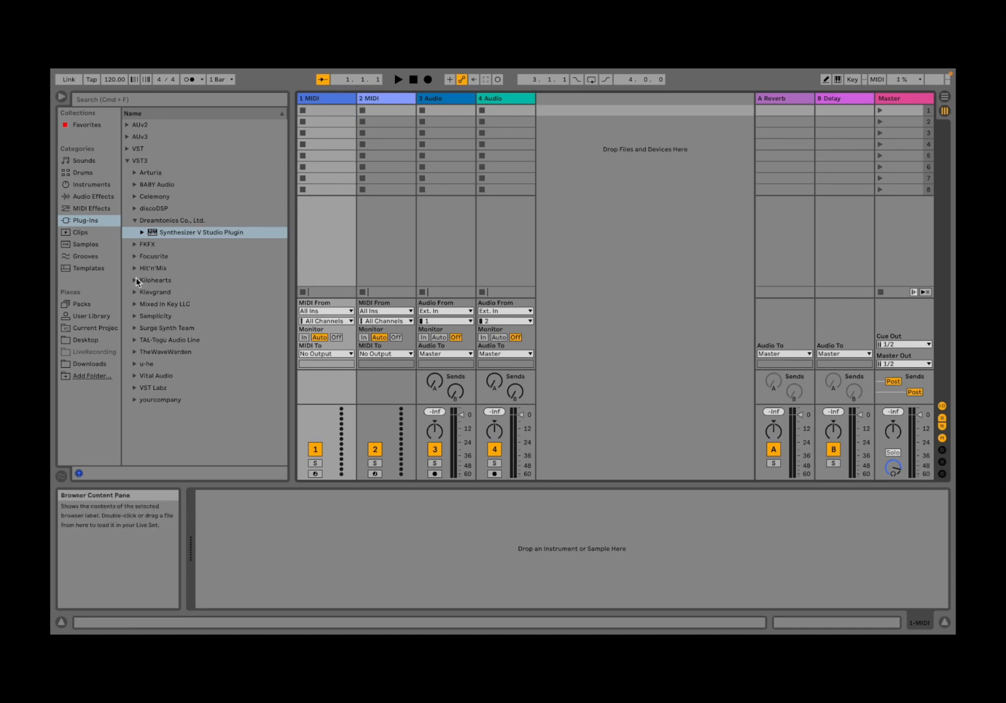
Load Captain Chords Epic from the Mixed In Key LLC plug-ins onto the first MIDI track
{"action": "left_click", "coordinate": [165, 291]}
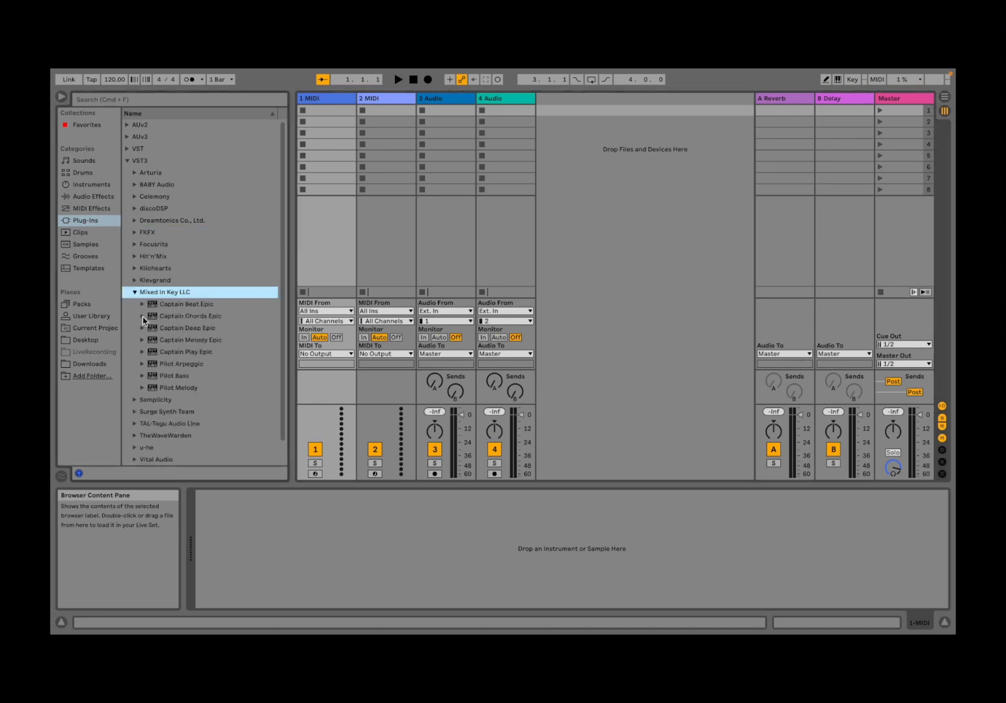
{"action": "double_click", "coordinate": [189, 315]}
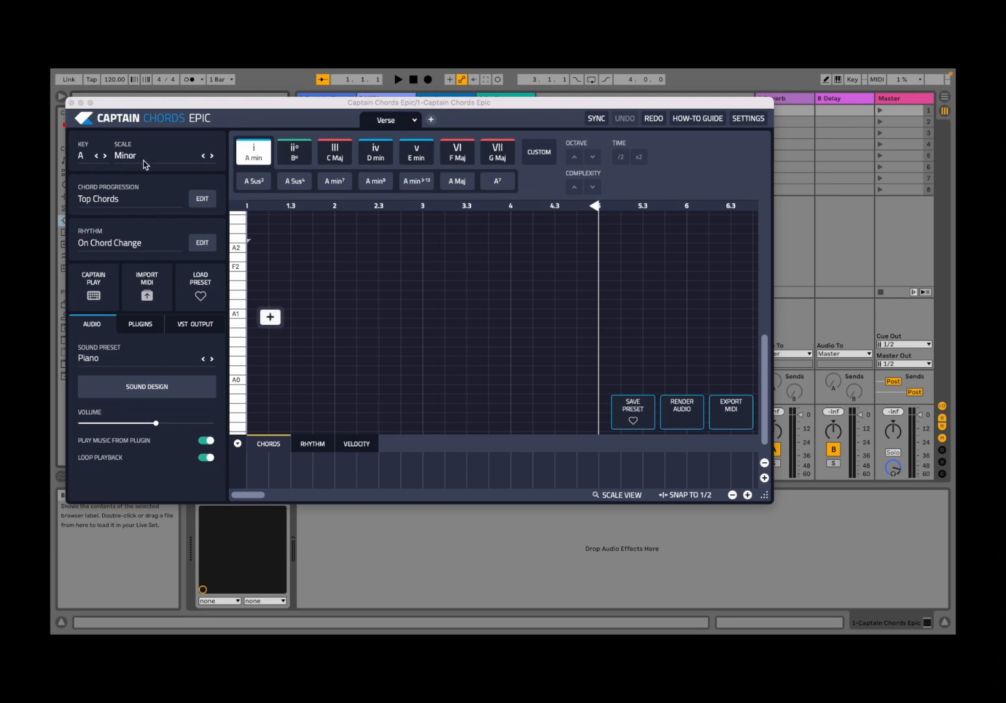
Fill the bars with the Top Chords progression: A min, C Maj, G Maj, F Maj
{"action": "left_click", "coordinate": [202, 198]}
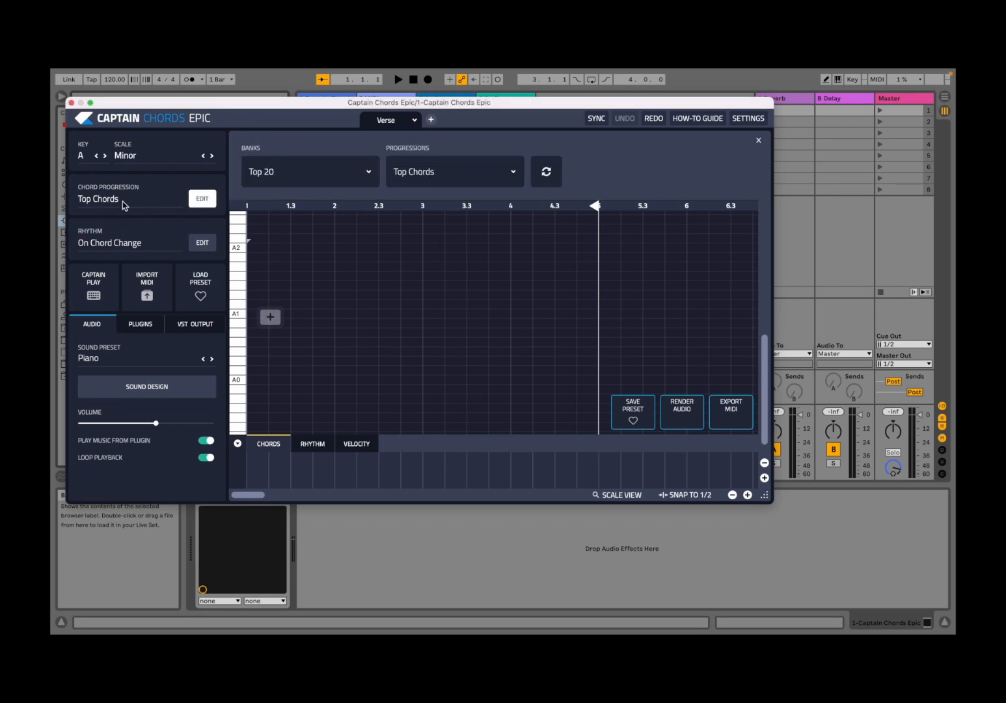
{"action": "left_click", "coordinate": [545, 171]}
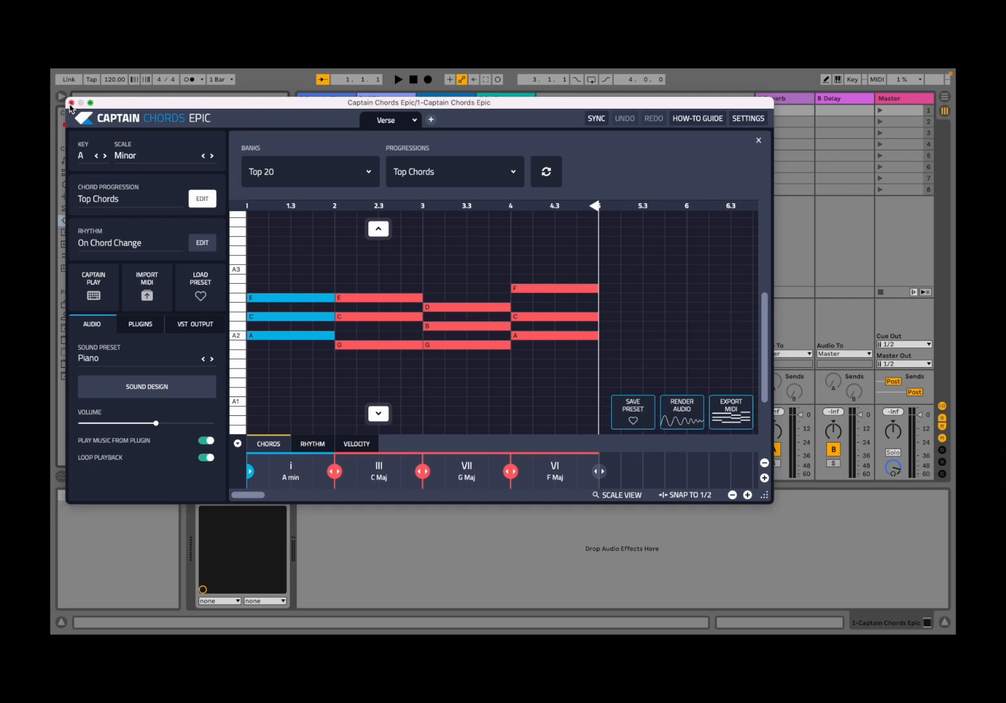
{"action": "left_click", "coordinate": [70, 102]}
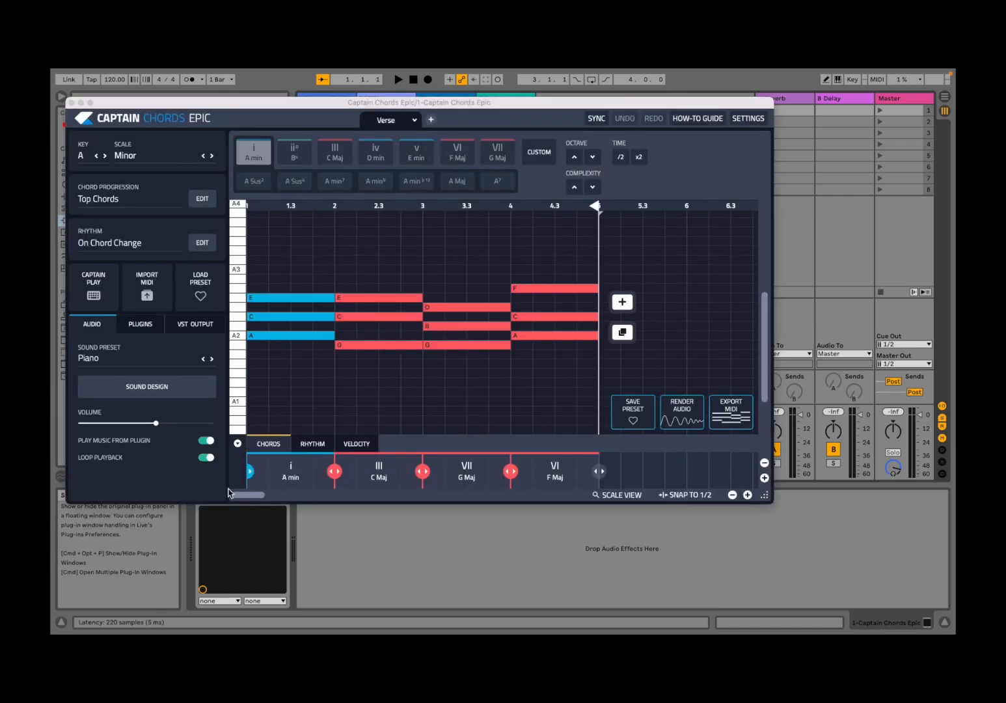
Play back the chord progression, then stop playback
{"action": "left_click", "coordinate": [397, 79]}
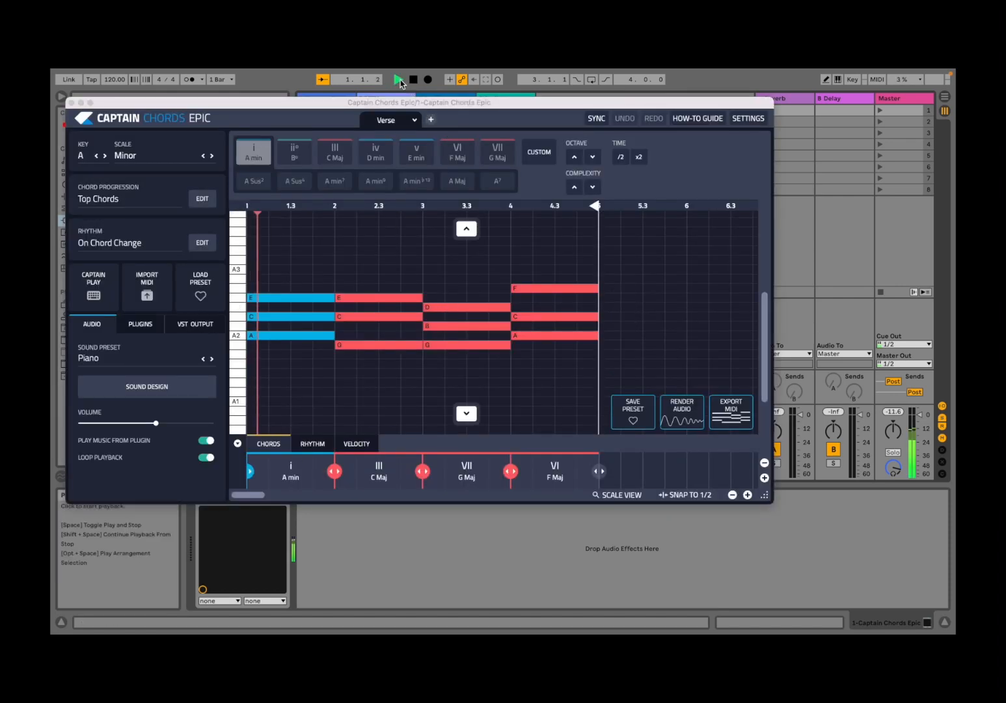
{"action": "left_click", "coordinate": [398, 78]}
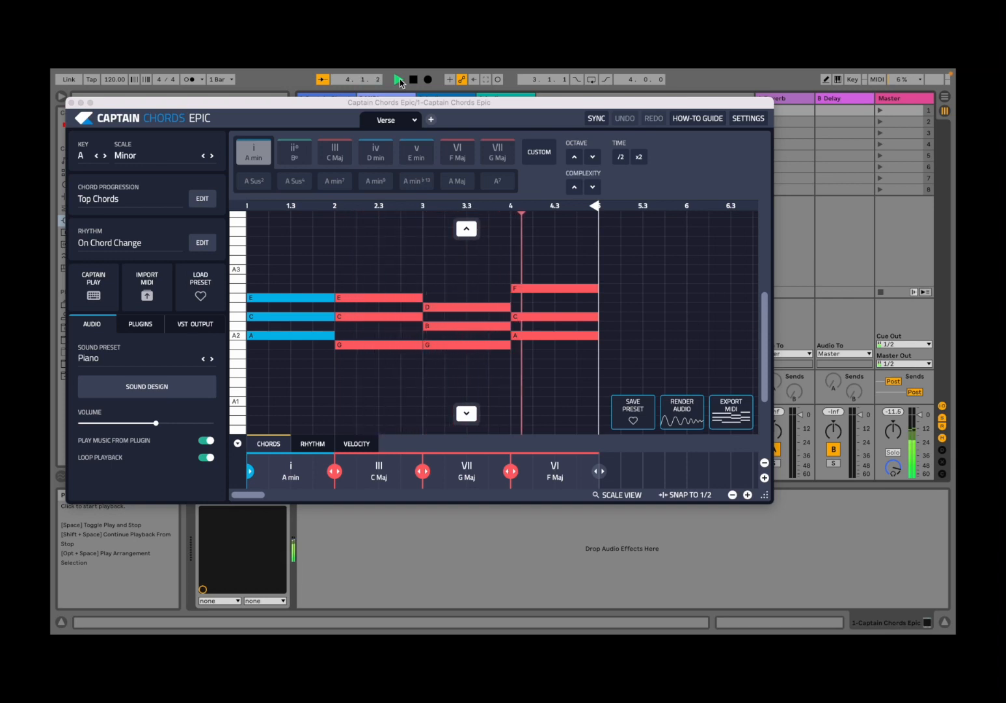
{"action": "left_click", "coordinate": [397, 80]}
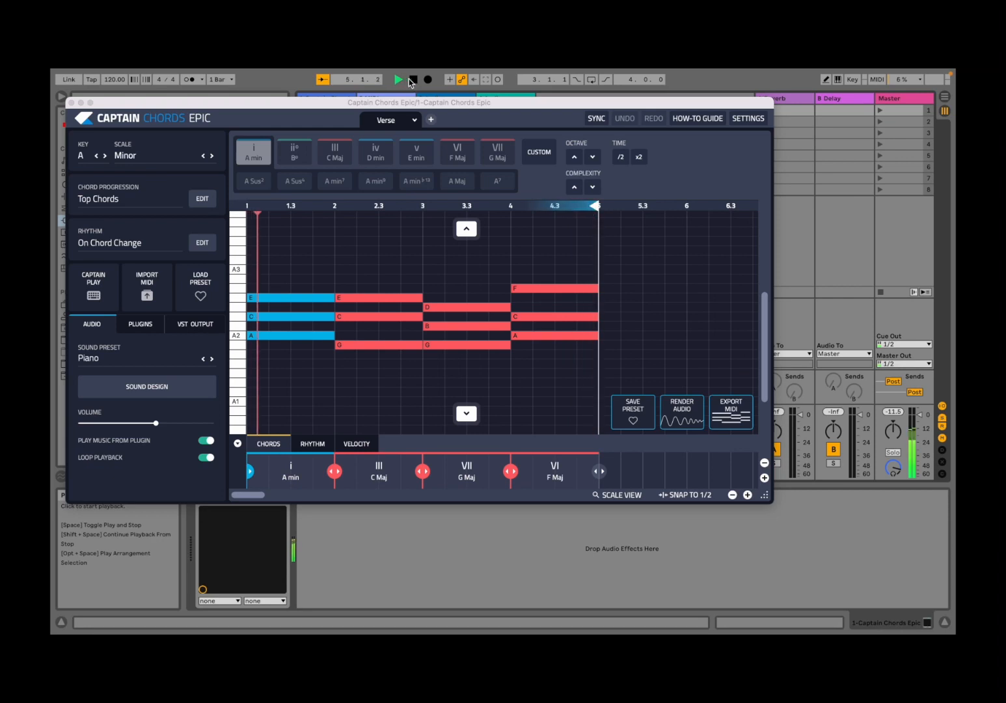
{"action": "left_click", "coordinate": [397, 79]}
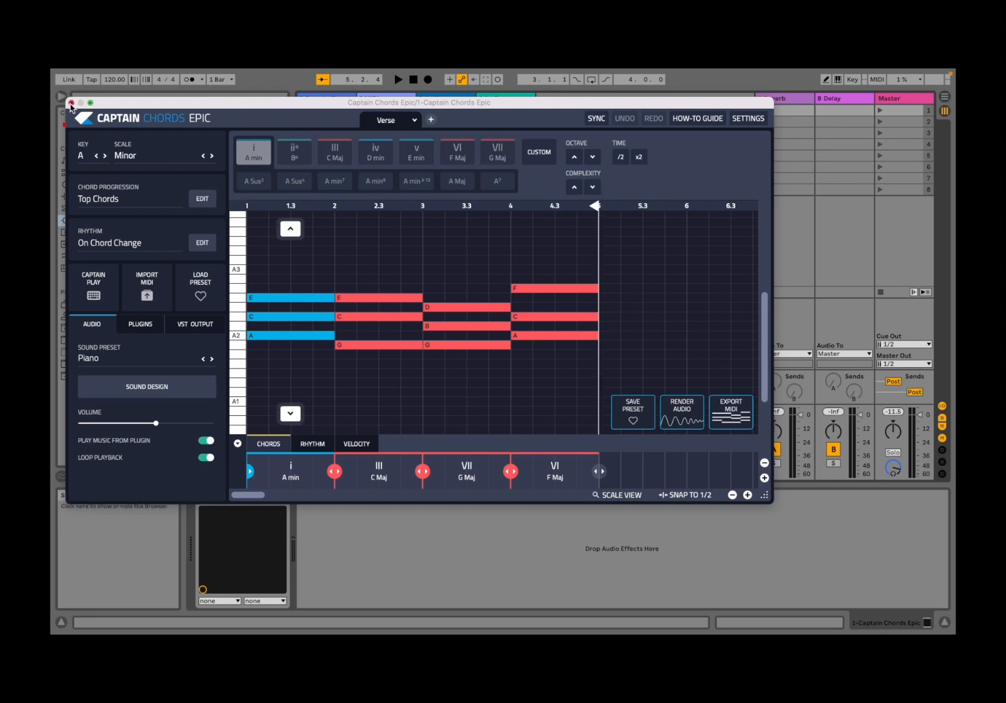
Close Captain Chords and select the second MIDI track for Synthesizer V Studio Plugin
{"action": "left_click", "coordinate": [72, 105]}
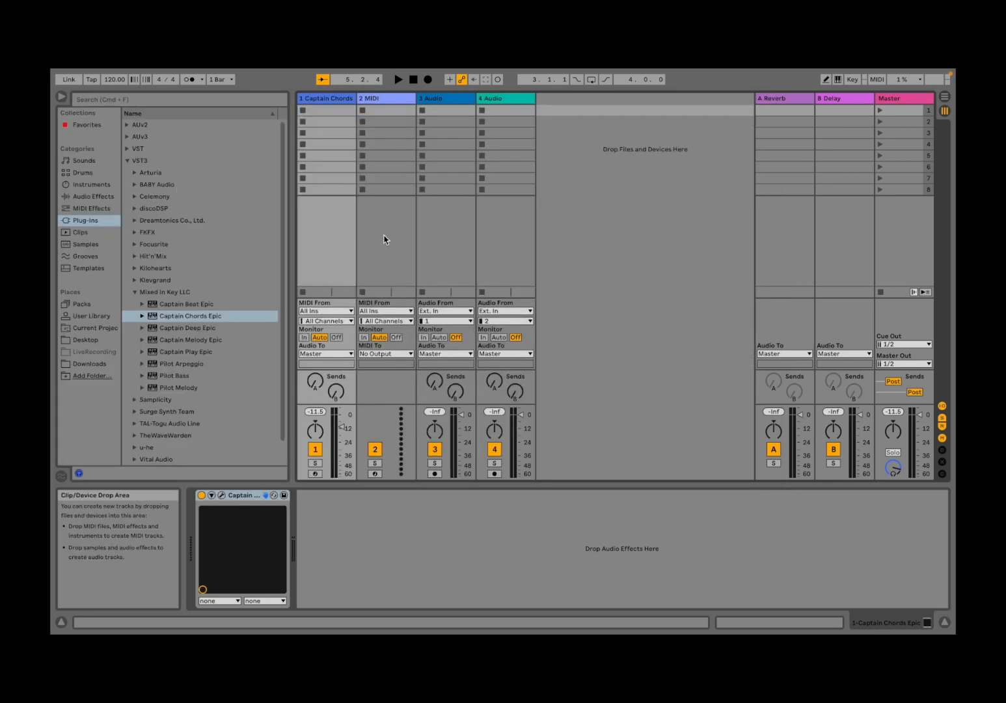
{"action": "left_click", "coordinate": [384, 97]}
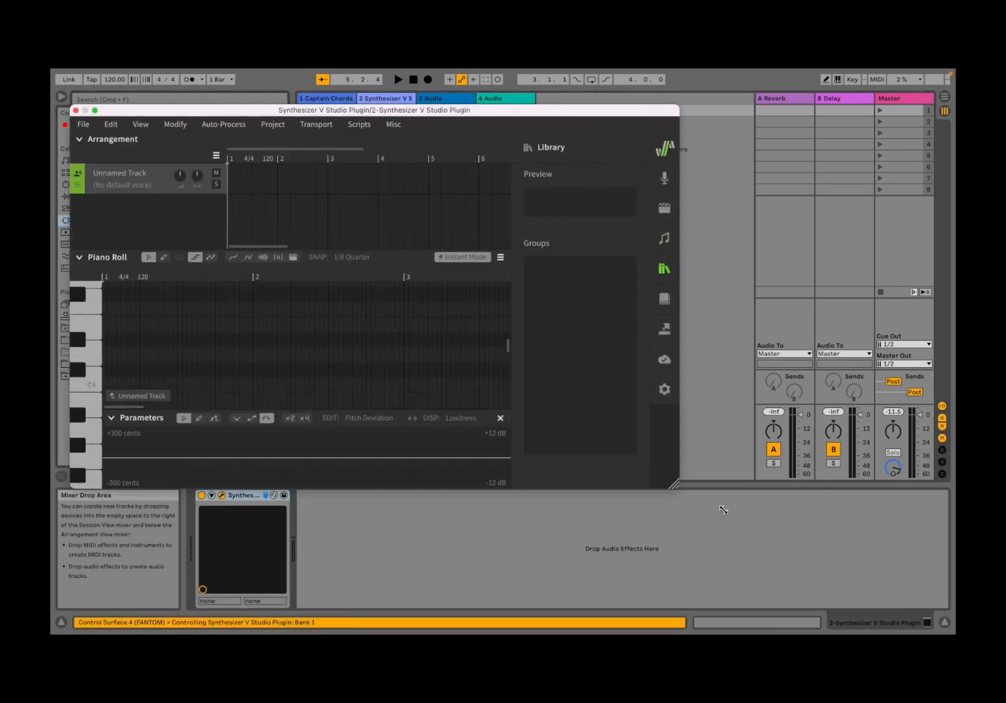
Maximize the Synthesizer V editor and show the Kevin and Natalie voice choices
{"action": "left_click", "coordinate": [95, 110]}
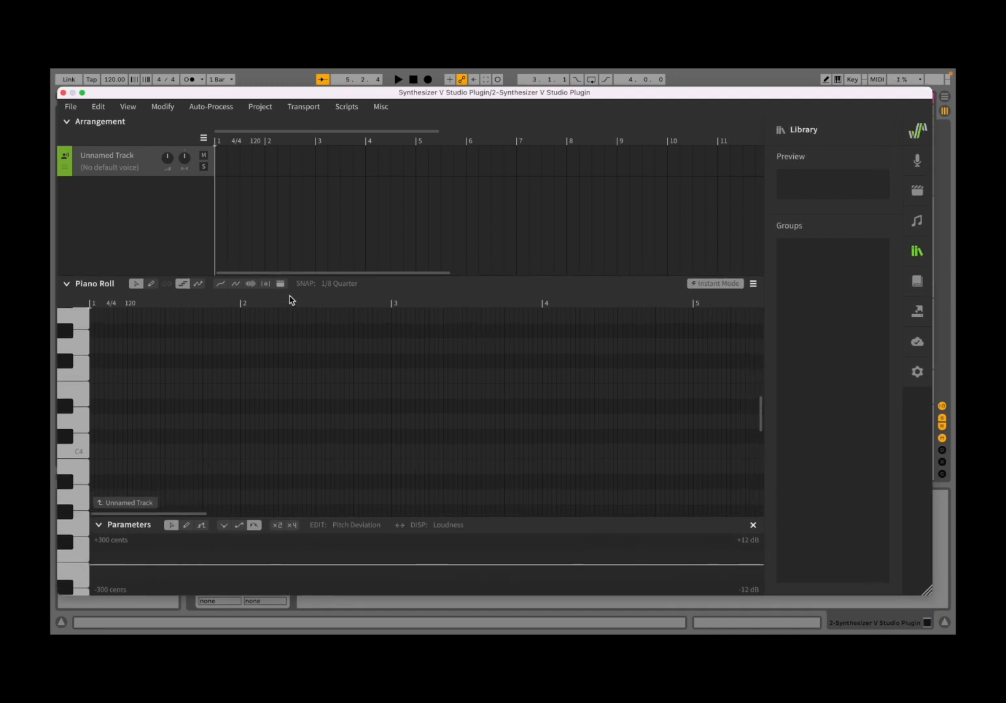
{"action": "left_click", "coordinate": [111, 167]}
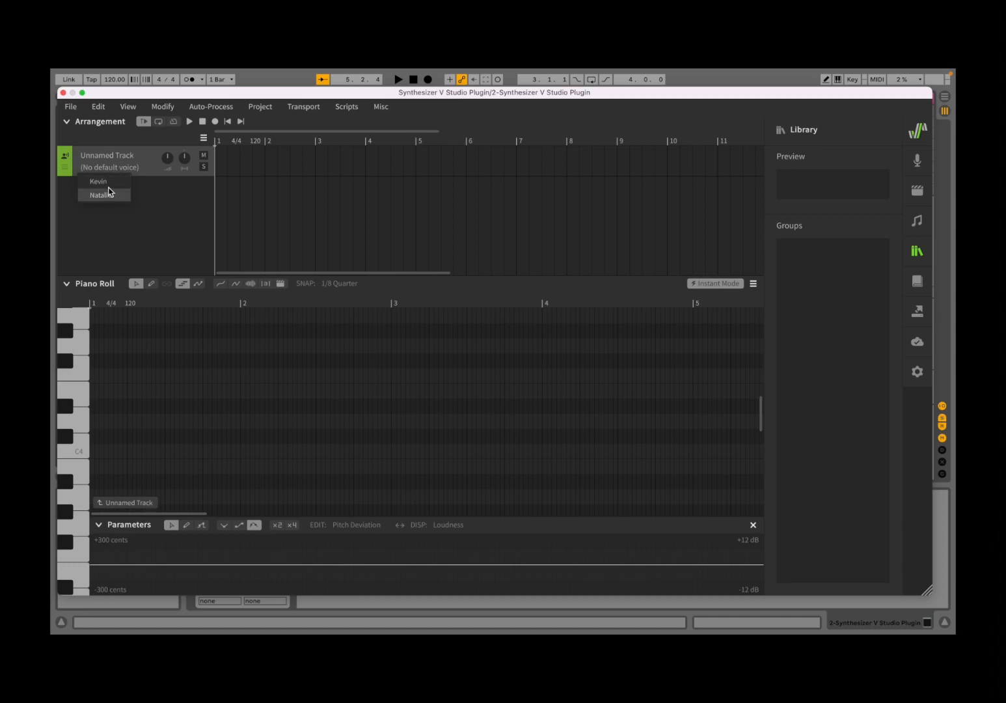
Assign the Kevin voice to the unnamed track
{"action": "left_click", "coordinate": [97, 181]}
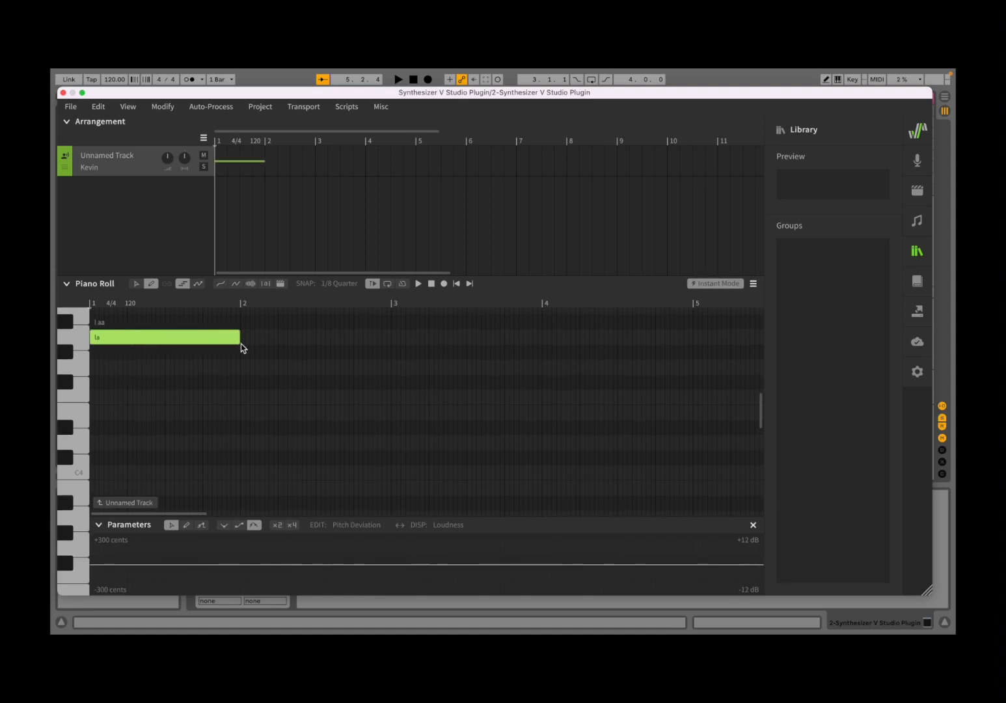
{"action": "mouse_move", "coordinate": [224, 350]}
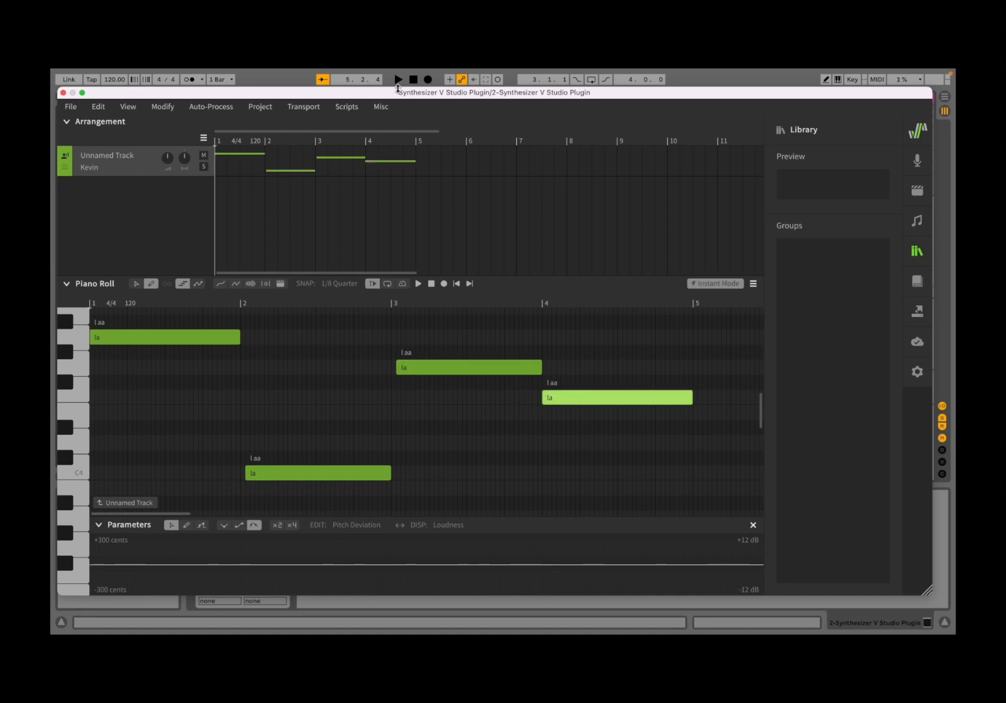
{"action": "left_click", "coordinate": [398, 78]}
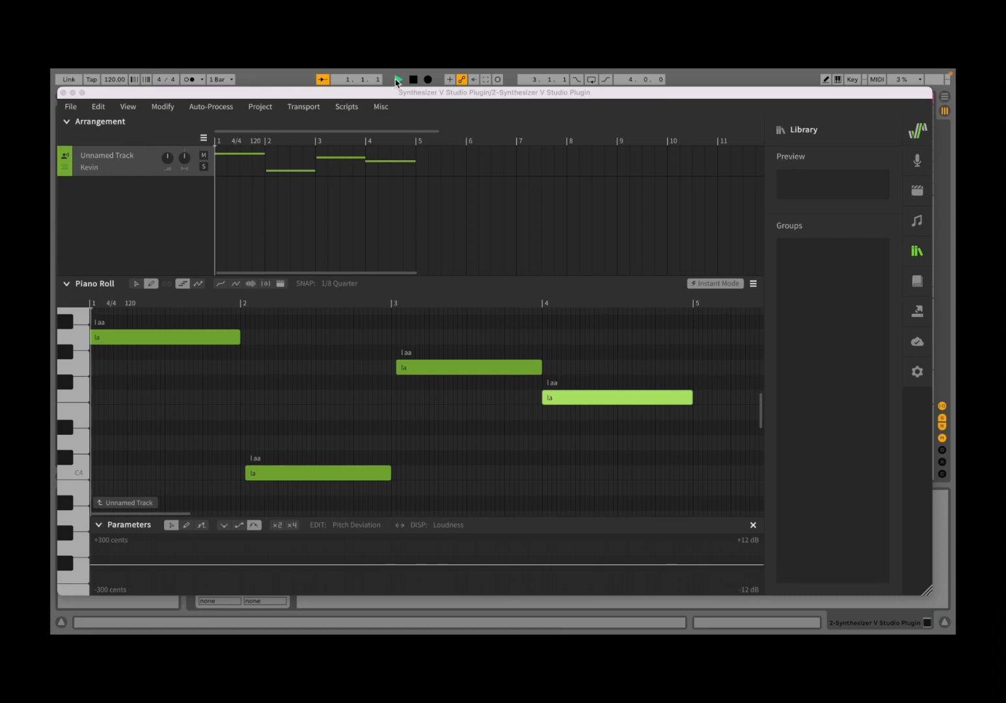
{"action": "left_click", "coordinate": [398, 79]}
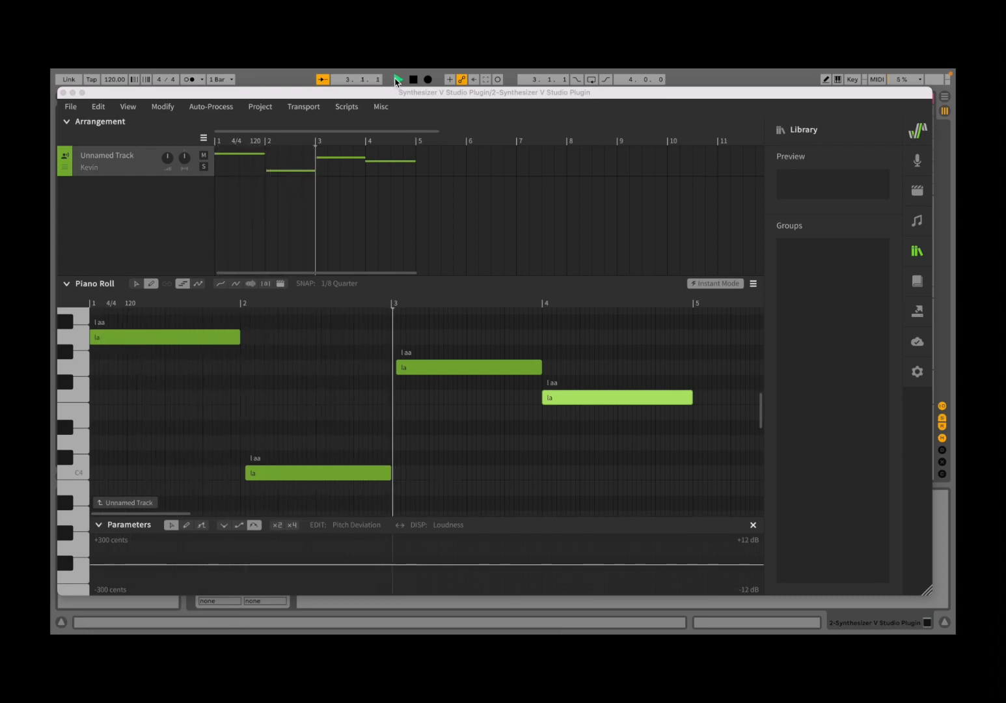
{"action": "left_click", "coordinate": [398, 79]}
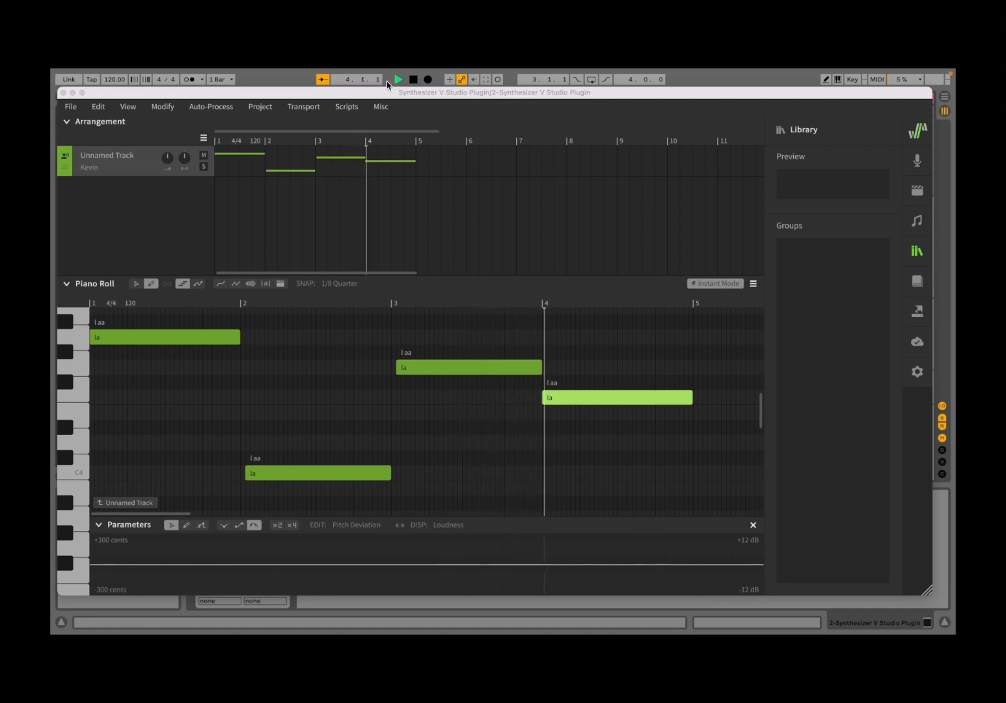
{"action": "left_click", "coordinate": [398, 79]}
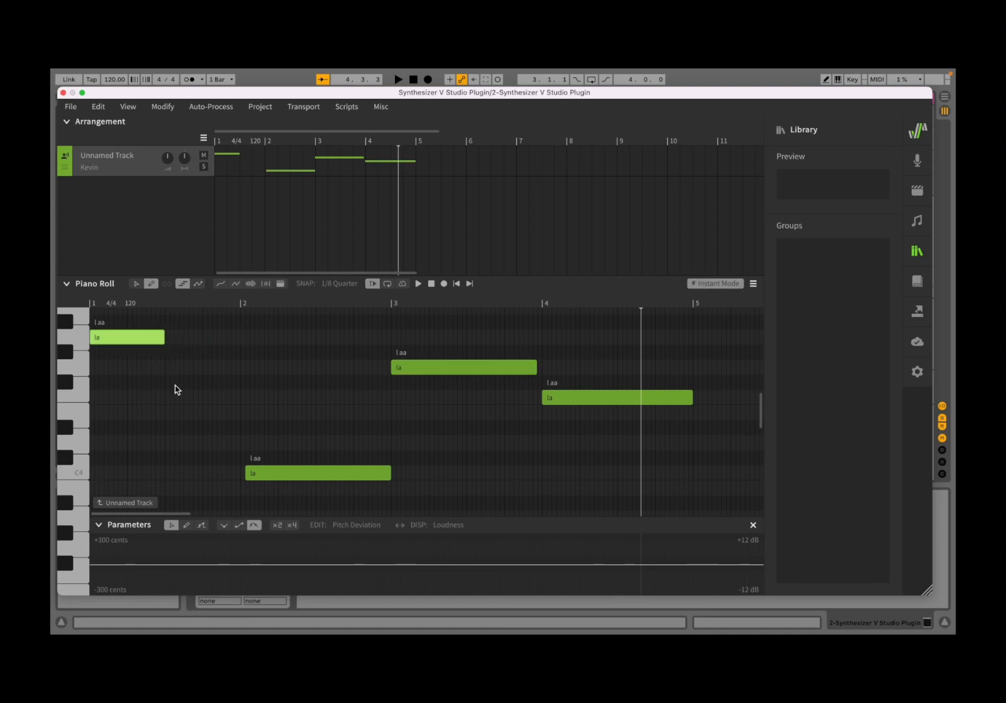
{"action": "mouse_move", "coordinate": [127, 339]}
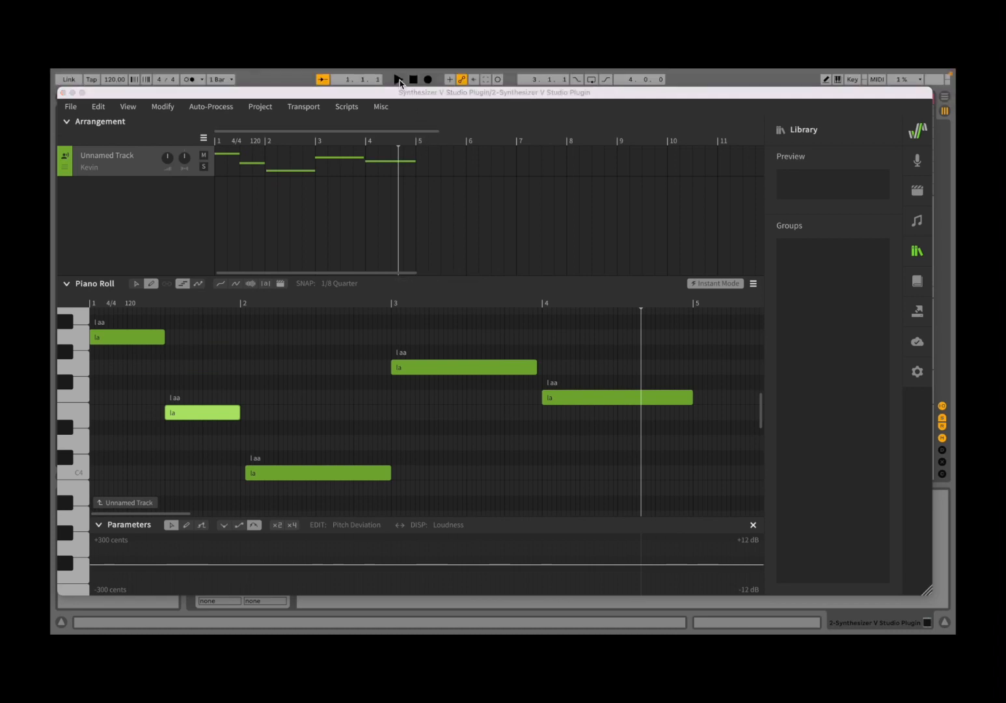
{"action": "left_click", "coordinate": [397, 80]}
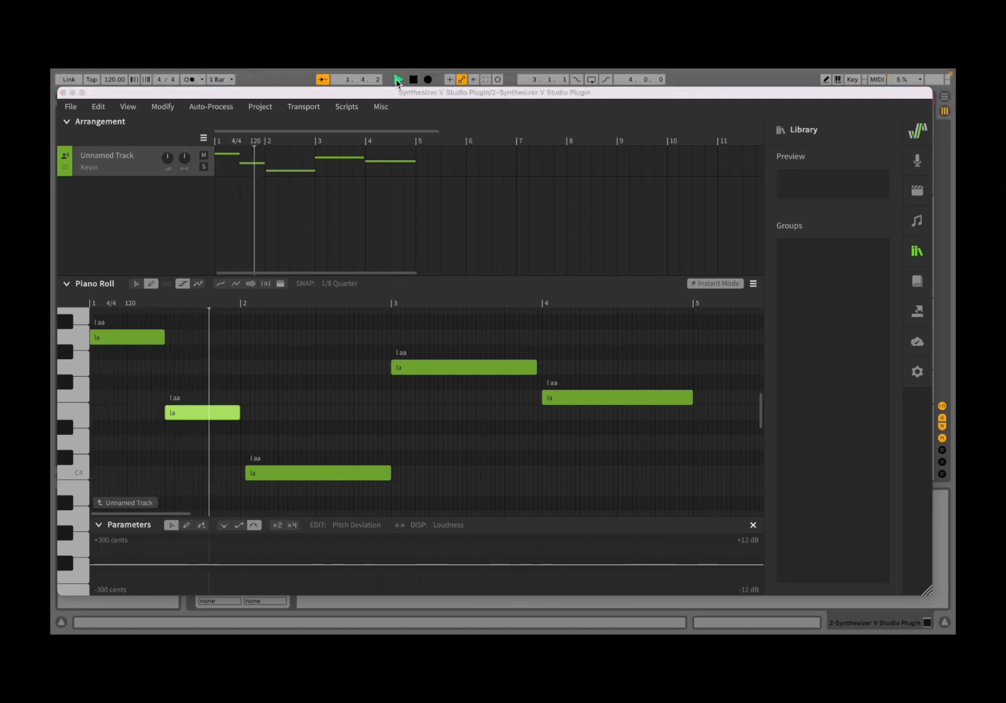
{"action": "left_click", "coordinate": [398, 79]}
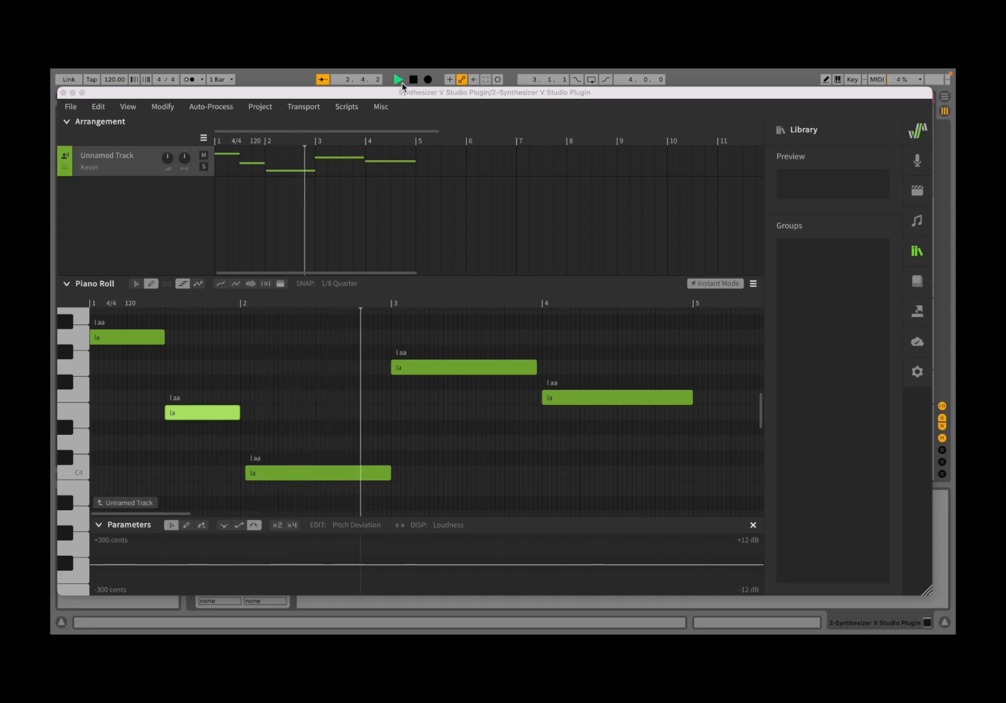
{"action": "left_click", "coordinate": [398, 79]}
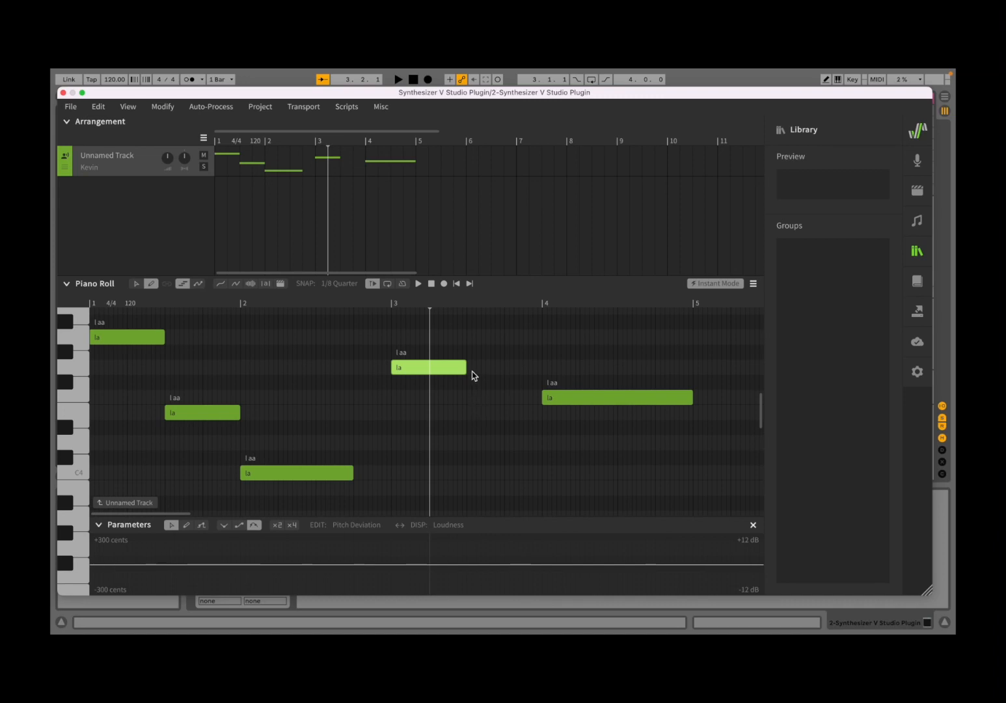
{"action": "mouse_move", "coordinate": [473, 347]}
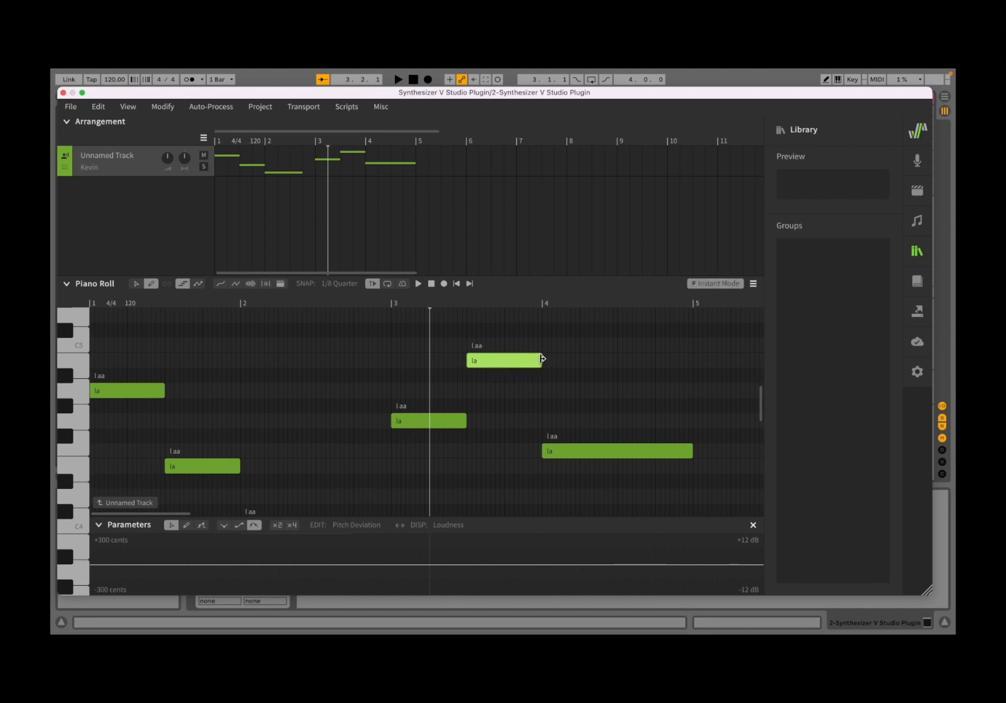
{"action": "mouse_move", "coordinate": [697, 462]}
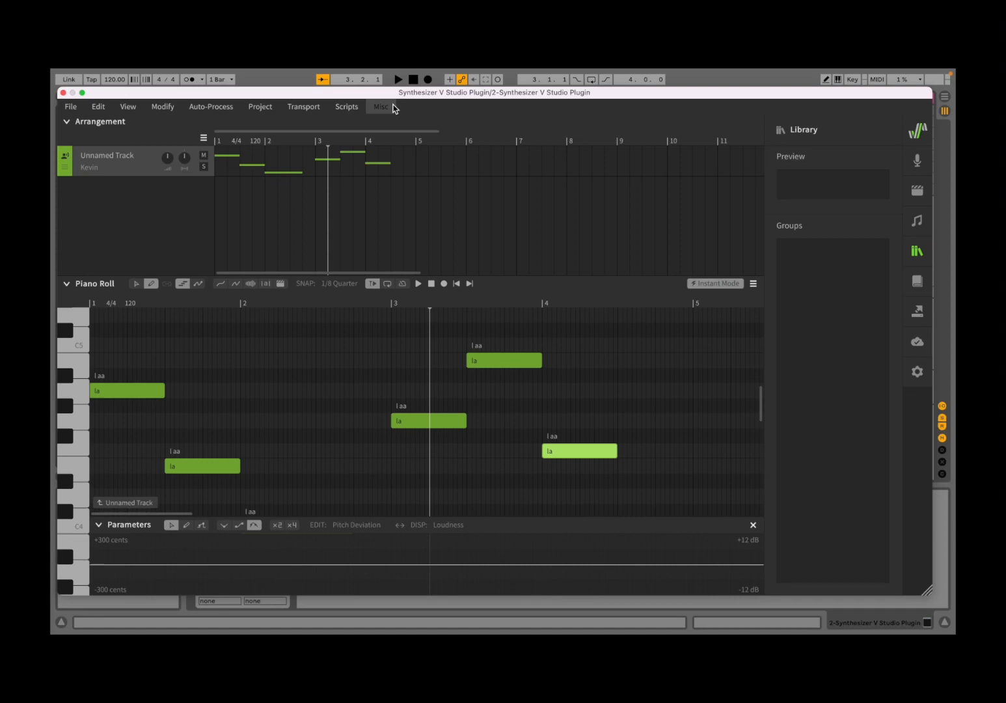
{"action": "left_click", "coordinate": [398, 79]}
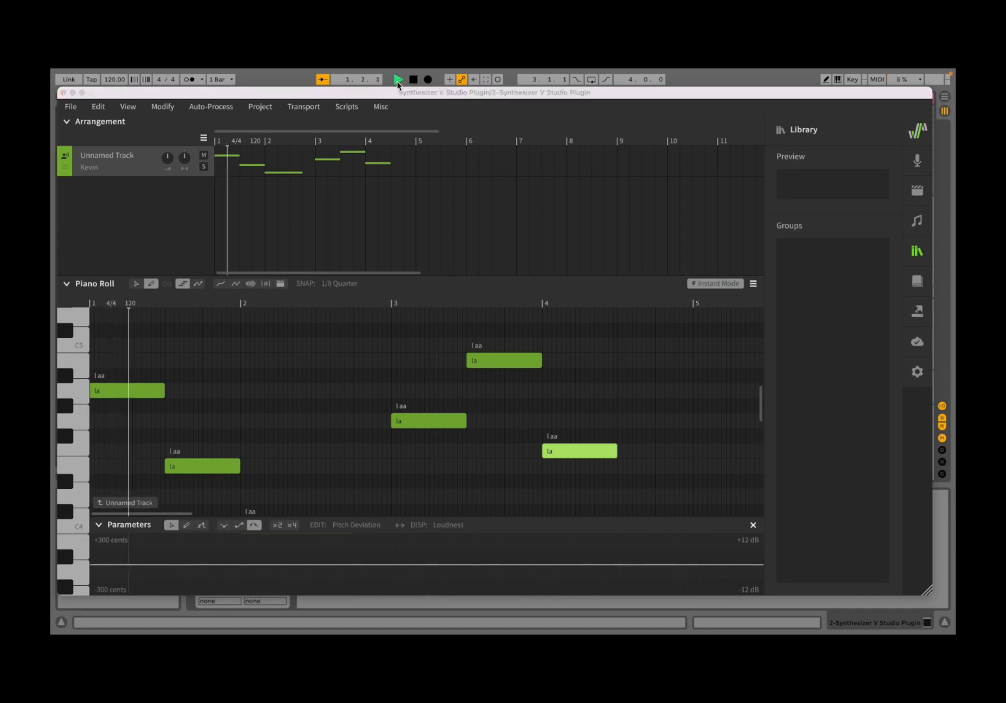
{"action": "left_click", "coordinate": [398, 79]}
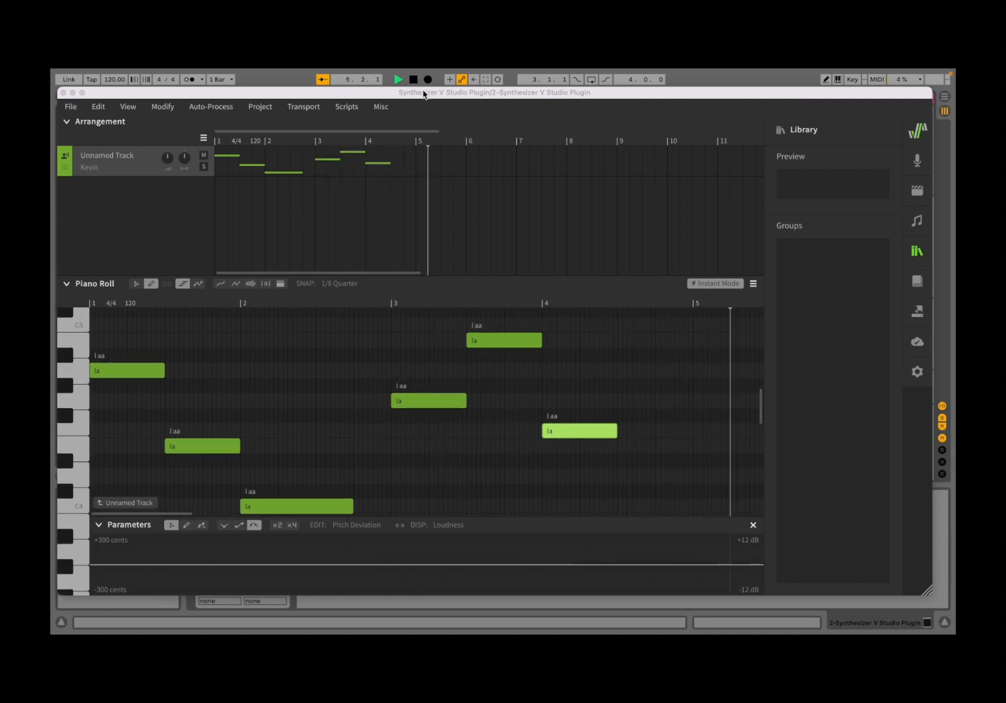
{"action": "scroll", "scroll_direction": "right", "scroll_amount": 3}
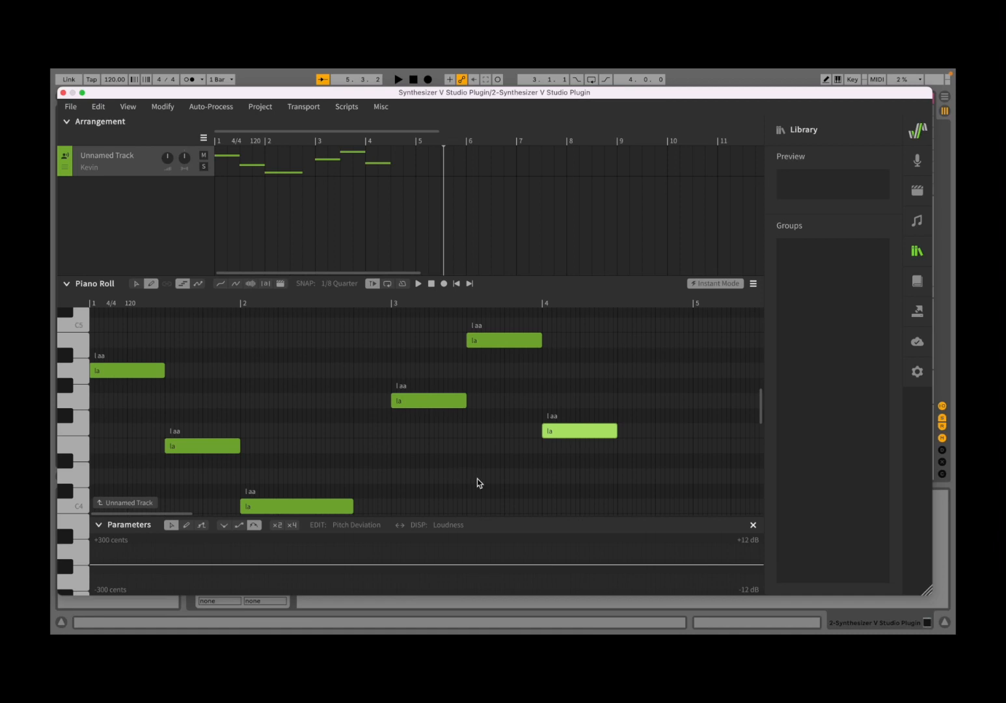
{"action": "mouse_move", "coordinate": [454, 448]}
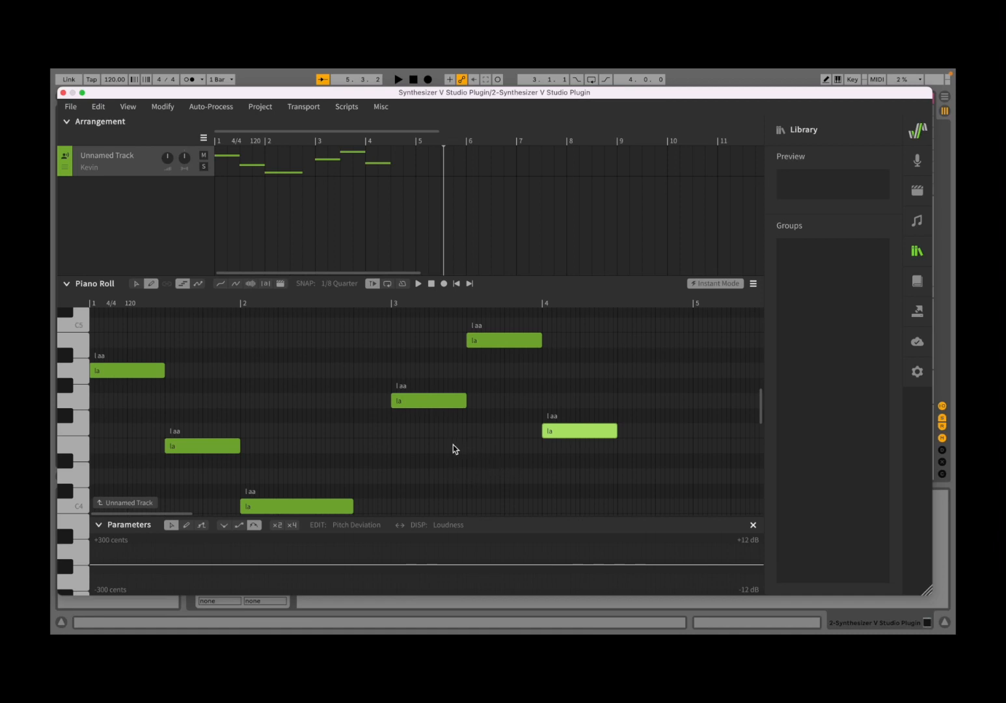
{"action": "mouse_move", "coordinate": [422, 432]}
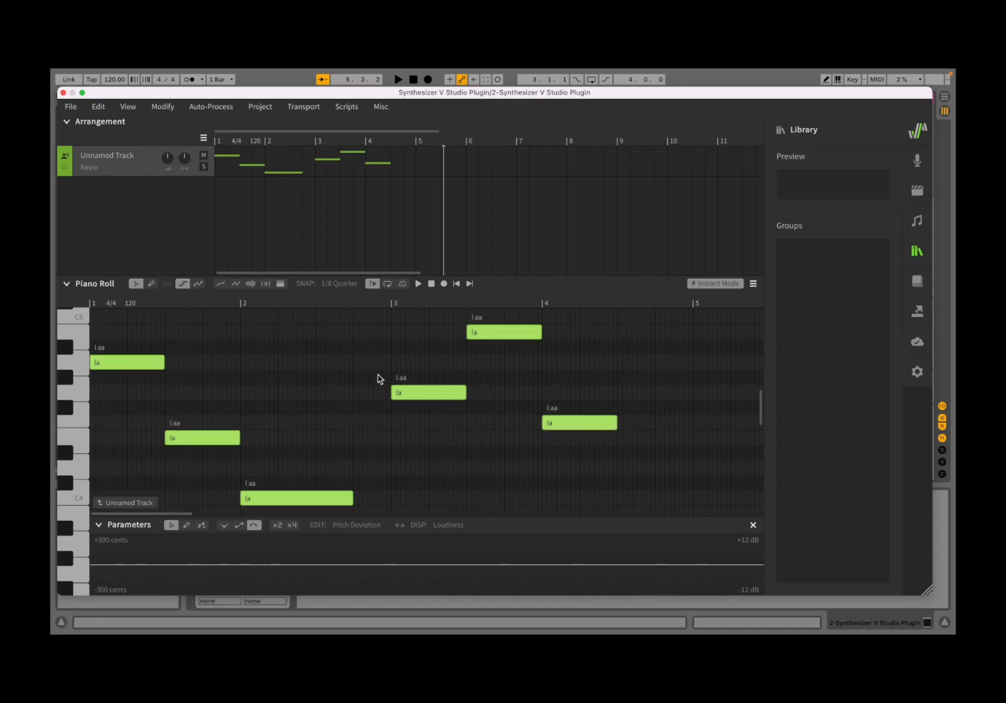
Merge the six selected 'la' notes into one group, then toggle the Library panel
{"action": "right_click", "coordinate": [202, 437]}
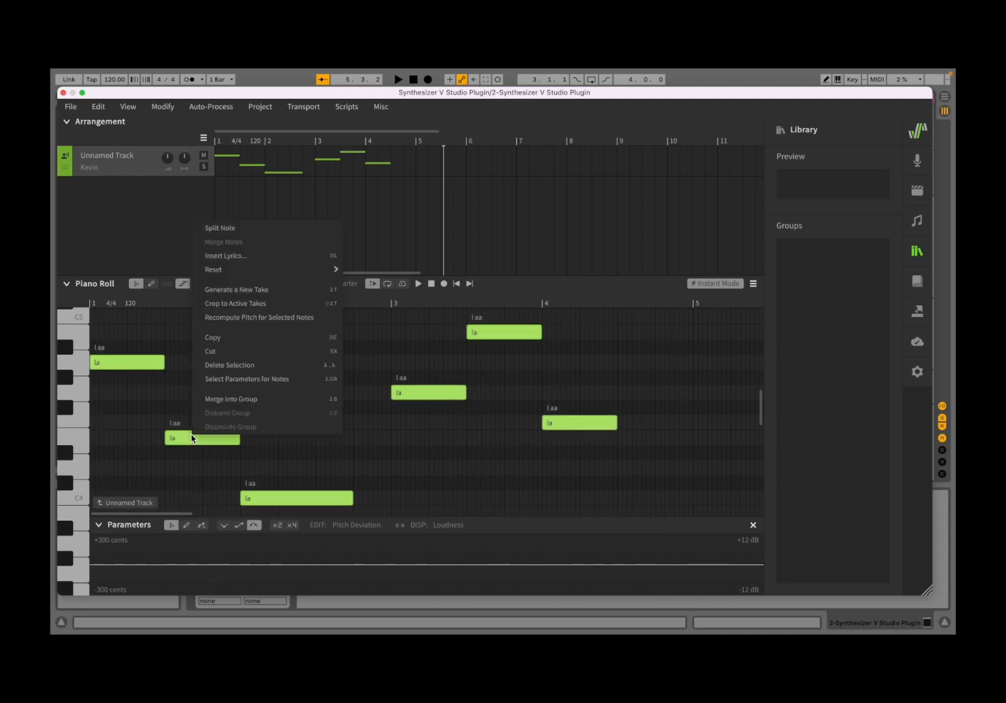
{"action": "left_click", "coordinate": [231, 399]}
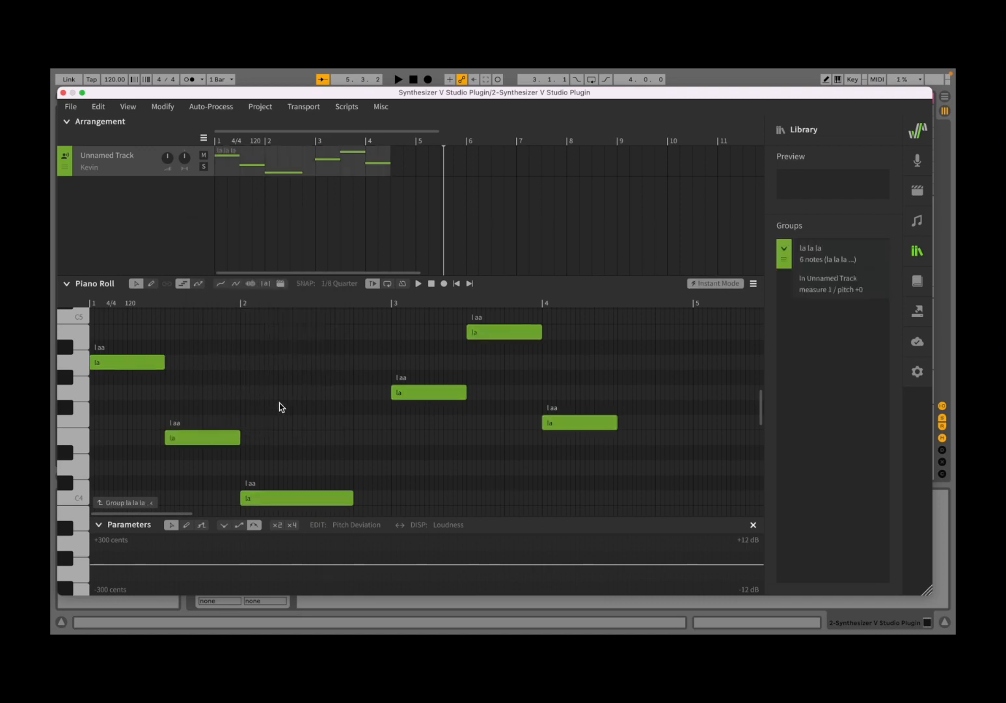
{"action": "left_click", "coordinate": [917, 250]}
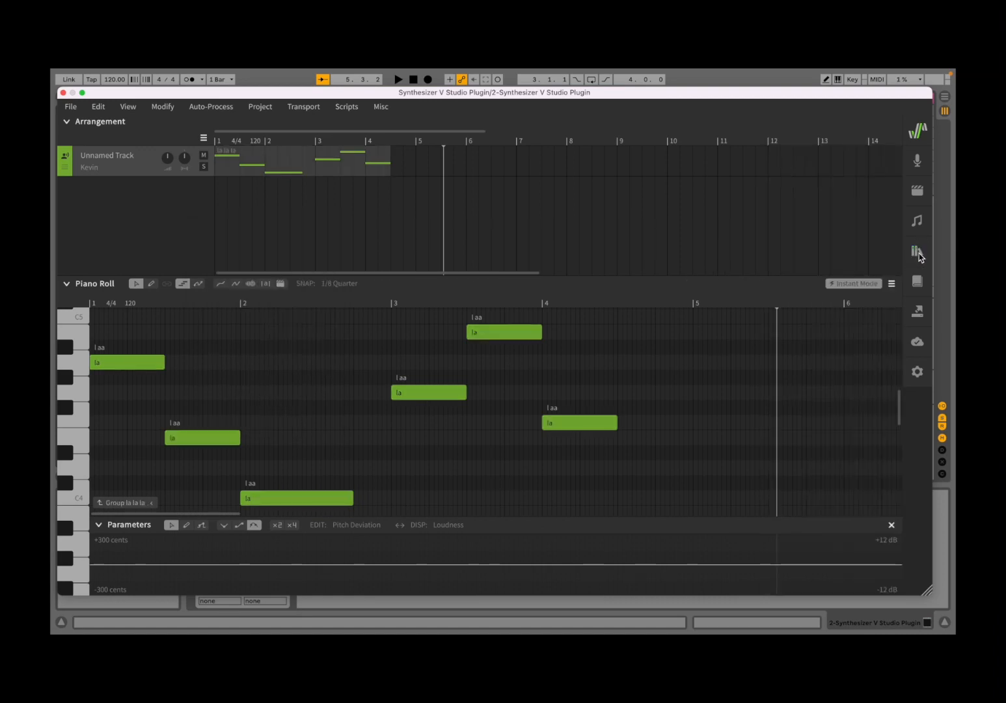
{"action": "left_click", "coordinate": [916, 250]}
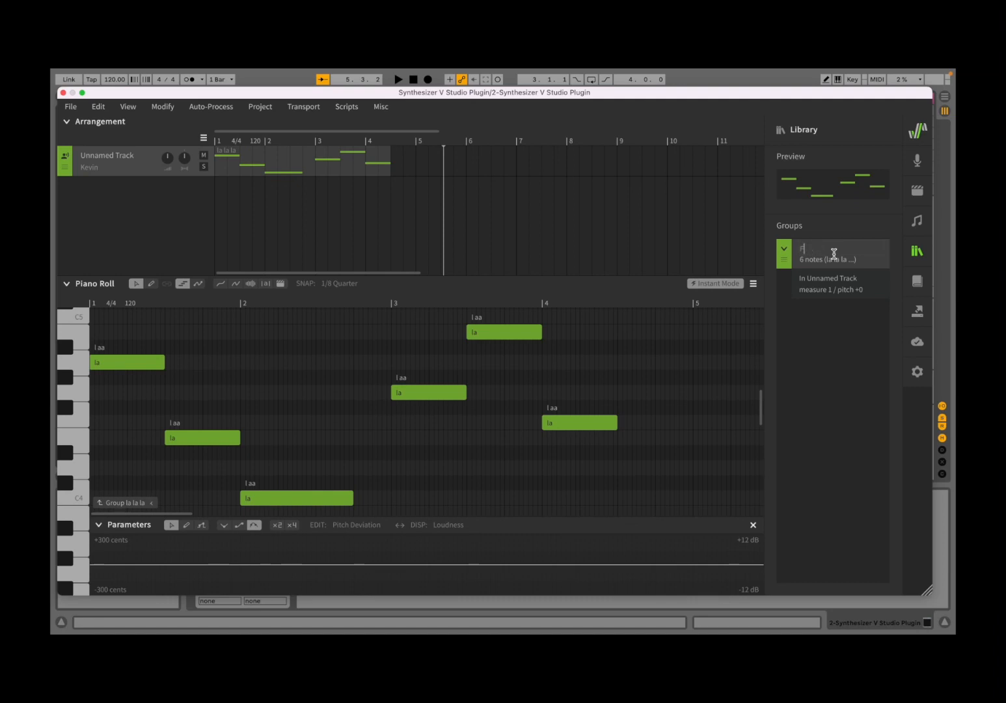
Rename the six-note group to 'First'
{"action": "type", "text": "First"}
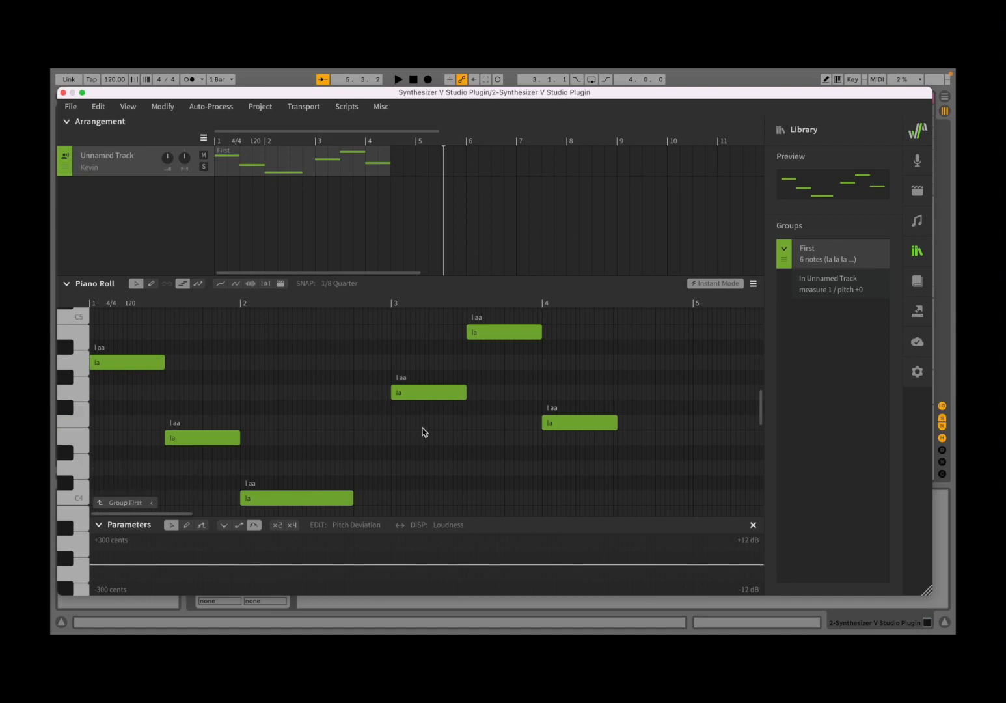
{"action": "mouse_move", "coordinate": [461, 417]}
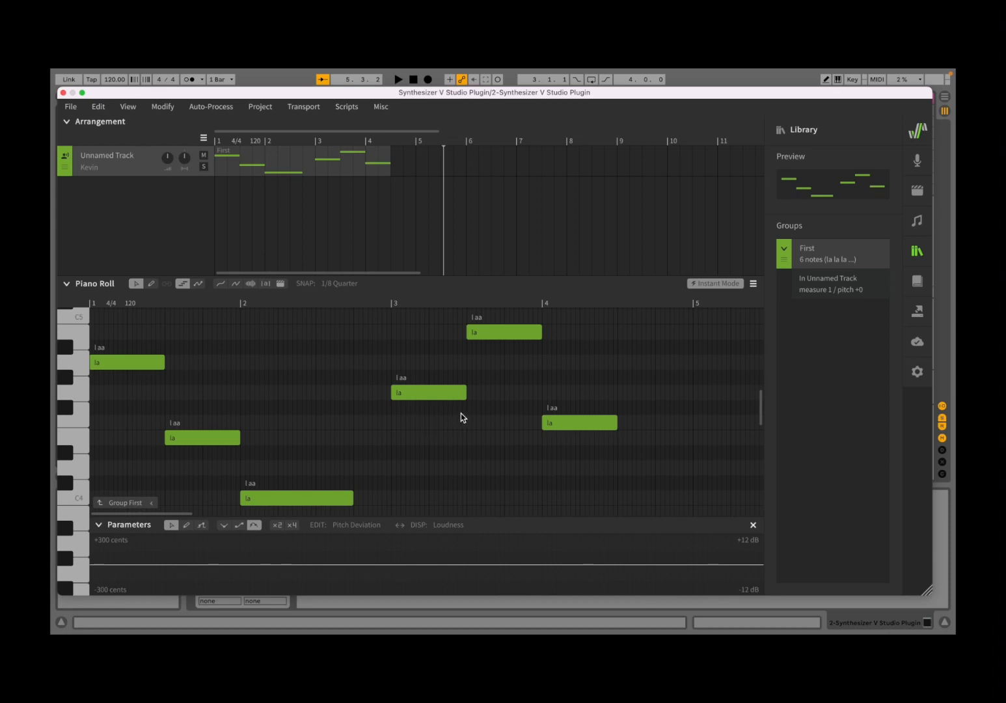
{"action": "mouse_move", "coordinate": [736, 346]}
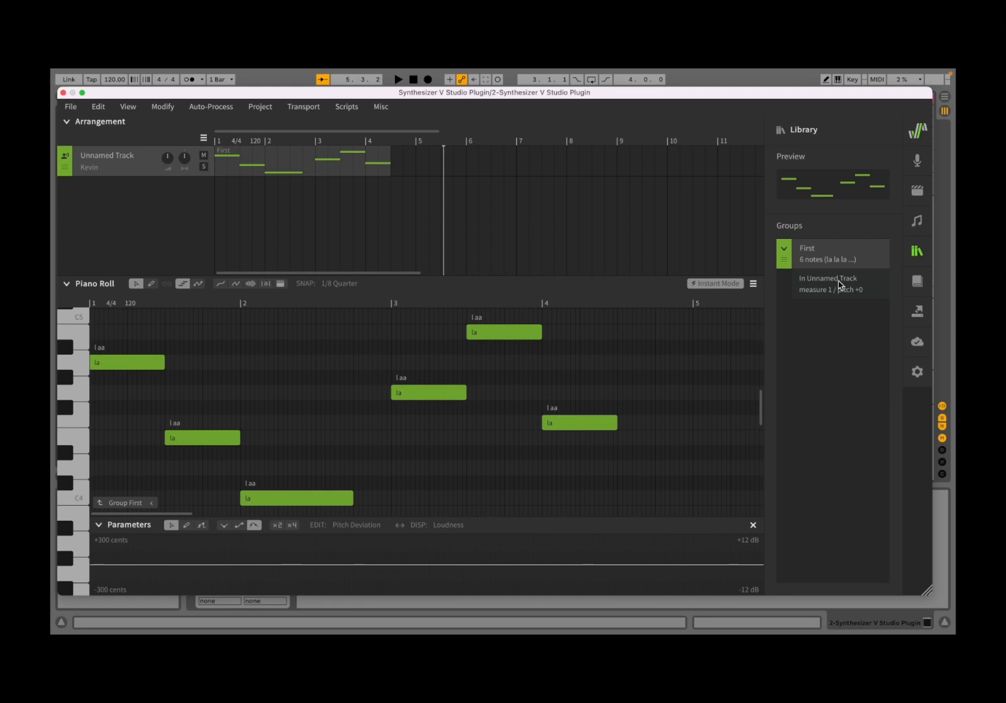
{"action": "mouse_move", "coordinate": [657, 353]}
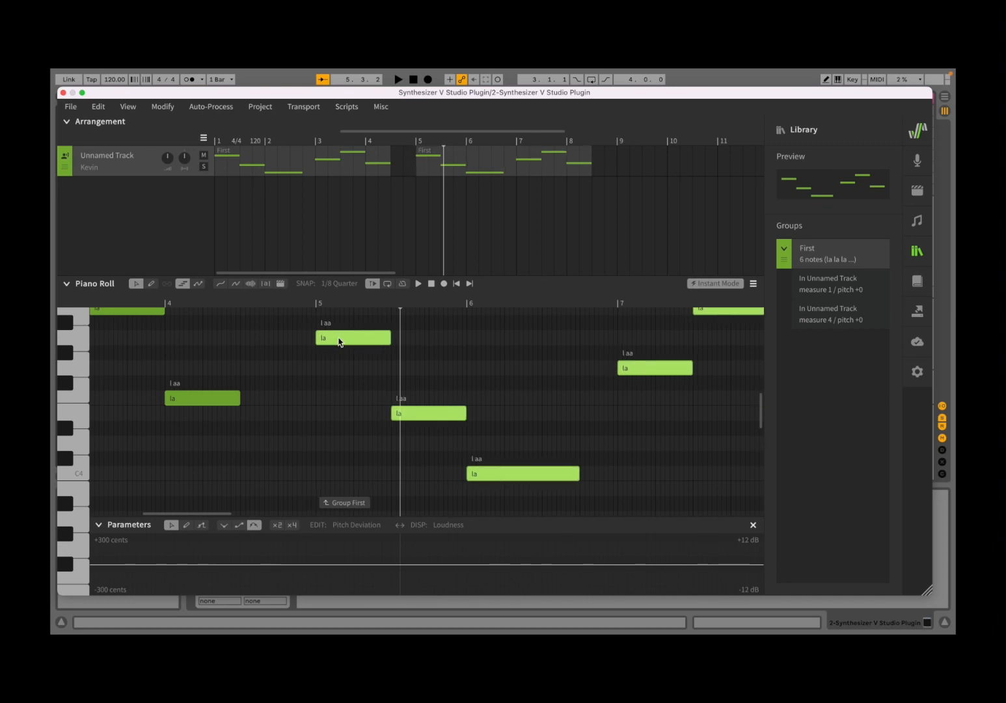
Place a copy of the 'First' group at measure 5 and play back both instances
{"action": "left_click", "coordinate": [412, 78]}
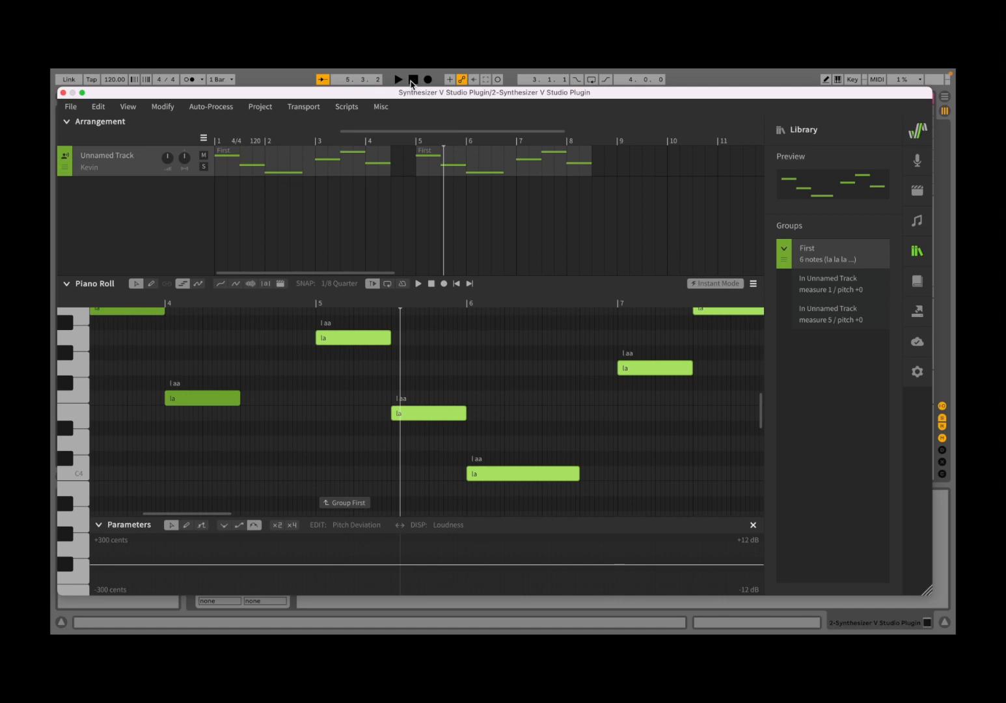
{"action": "left_click", "coordinate": [398, 79]}
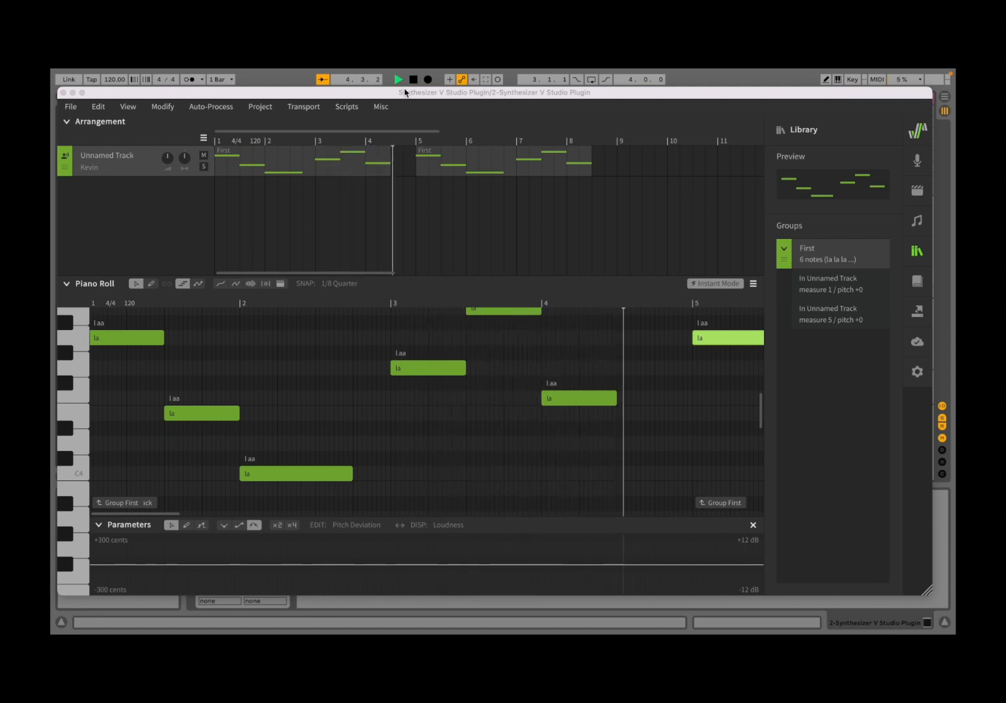
{"action": "scroll", "scroll_direction": "right", "scroll_amount": 3}
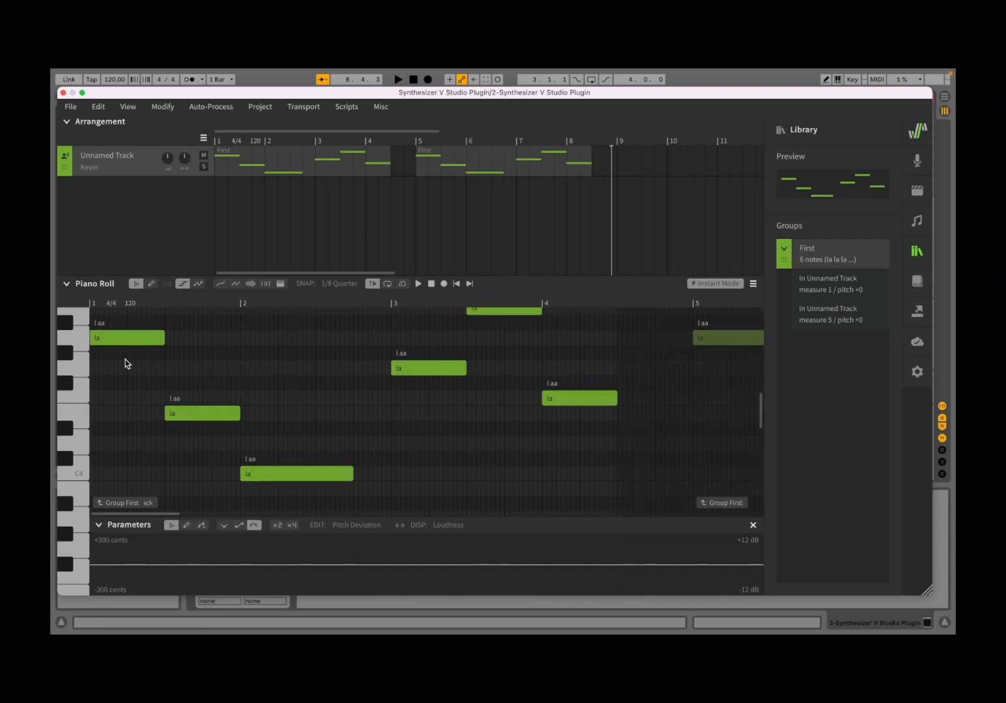
{"action": "left_click", "coordinate": [144, 352]}
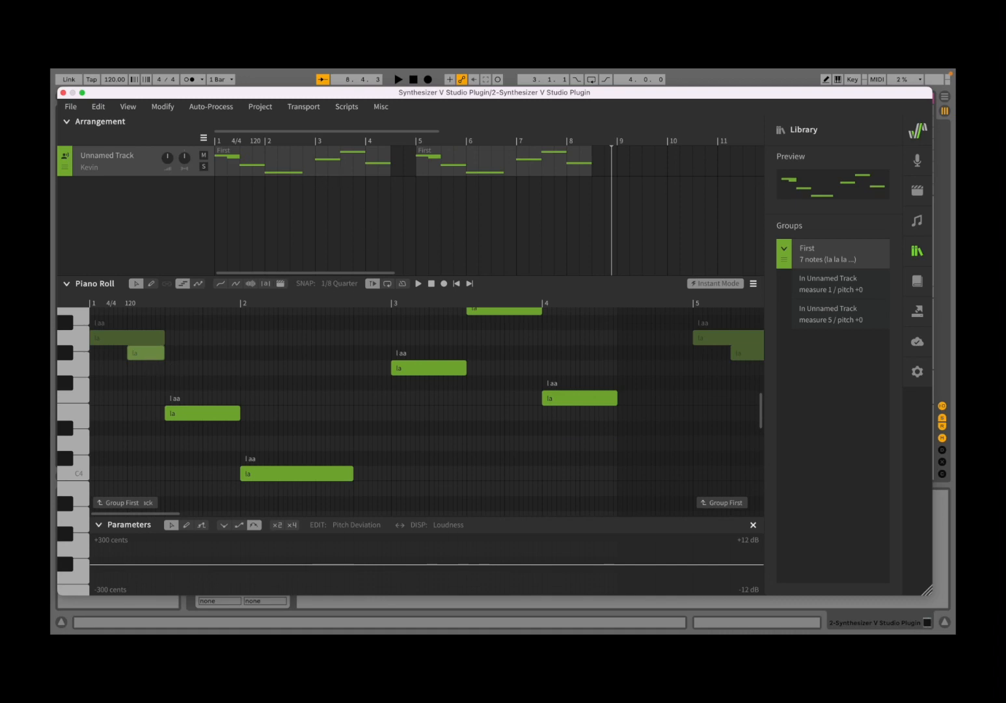
{"action": "right_click", "coordinate": [146, 353]}
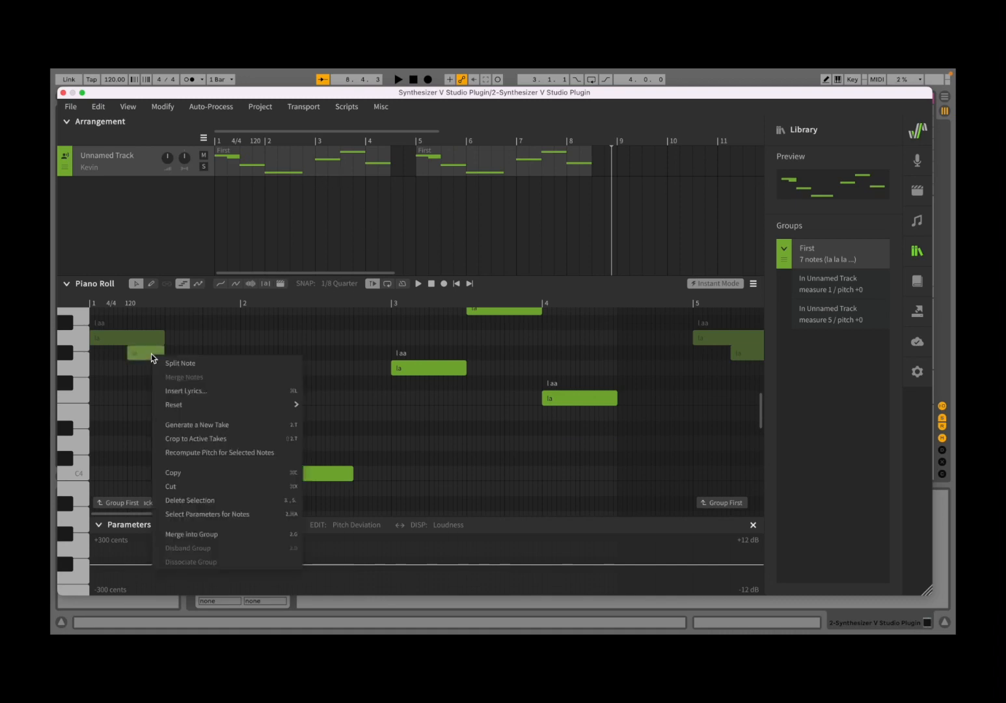
{"action": "mouse_move", "coordinate": [208, 499]}
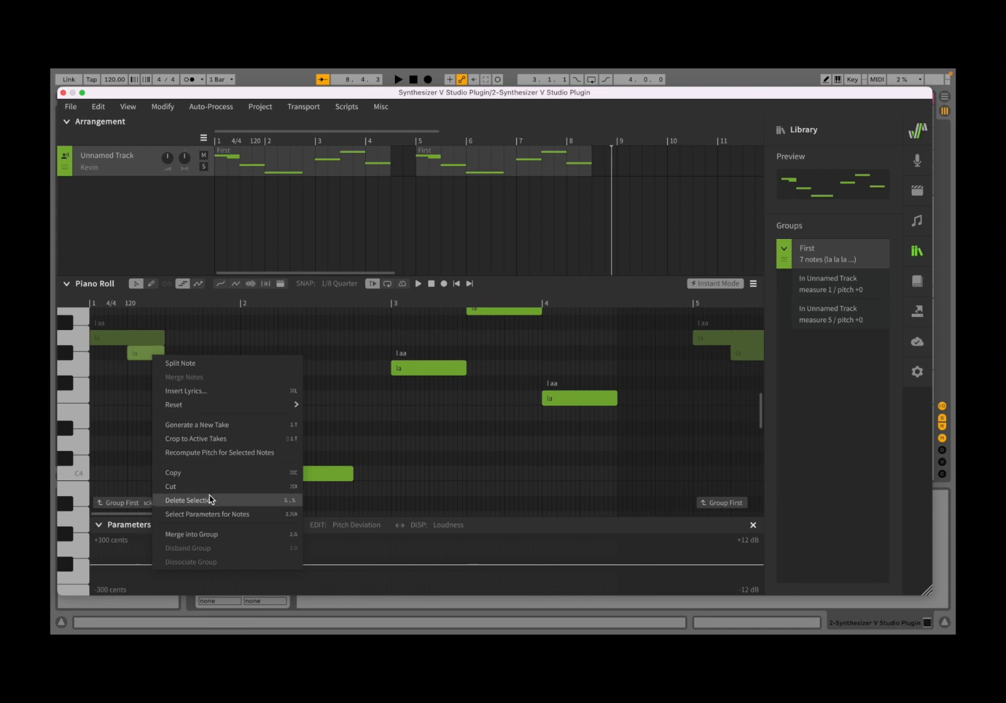
{"action": "mouse_move", "coordinate": [134, 412]}
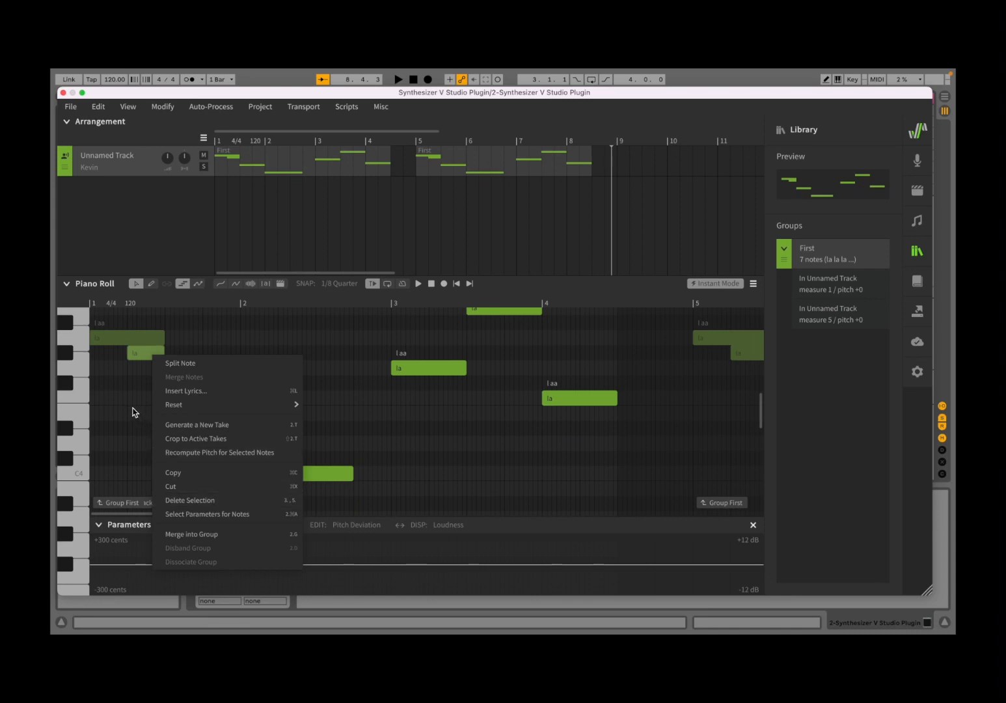
{"action": "left_click", "coordinate": [189, 499]}
{"action": "type", "text": "One"}
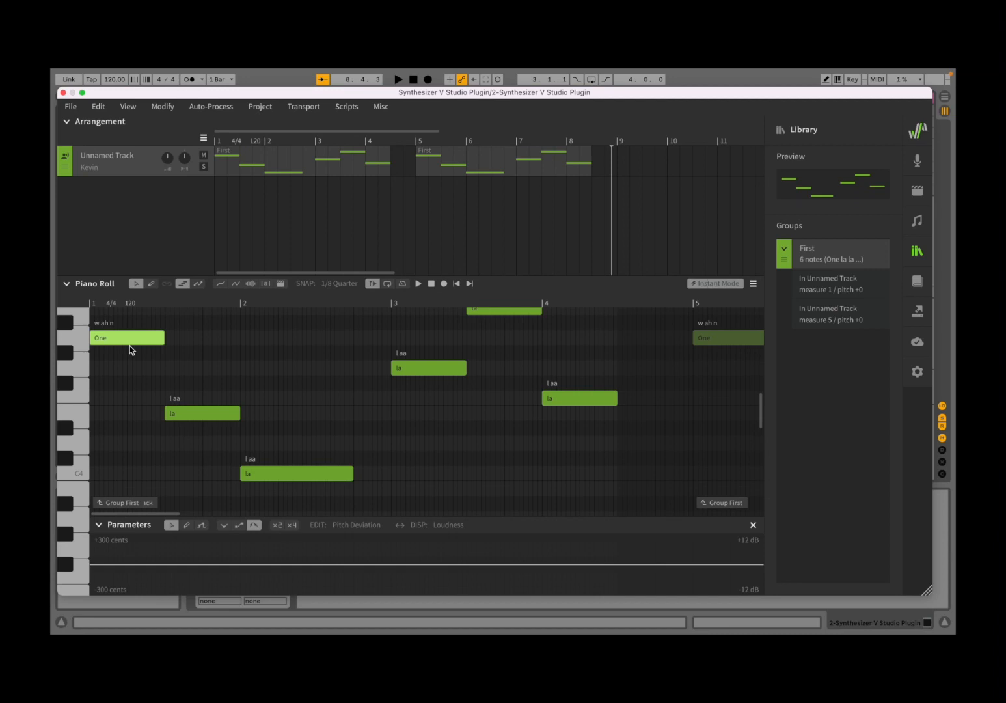
{"action": "mouse_move", "coordinate": [741, 363]}
{"action": "type", "text": "Two"}
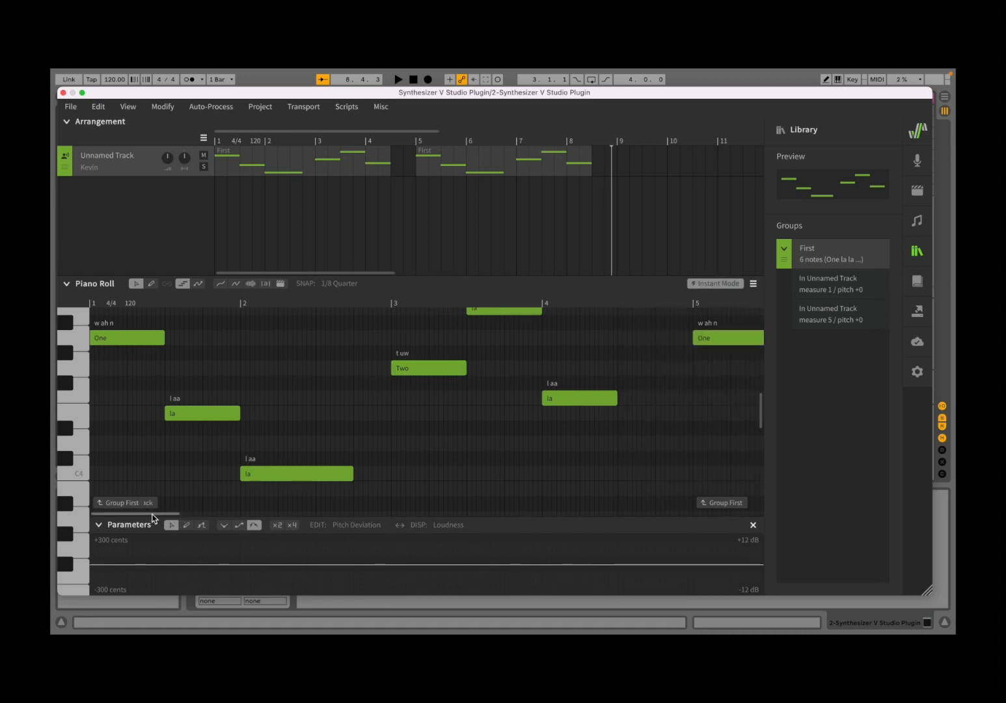
Scroll the piano roll right, then return the playhead to the song start
{"action": "scroll", "scroll_direction": "right", "scroll_amount": 3}
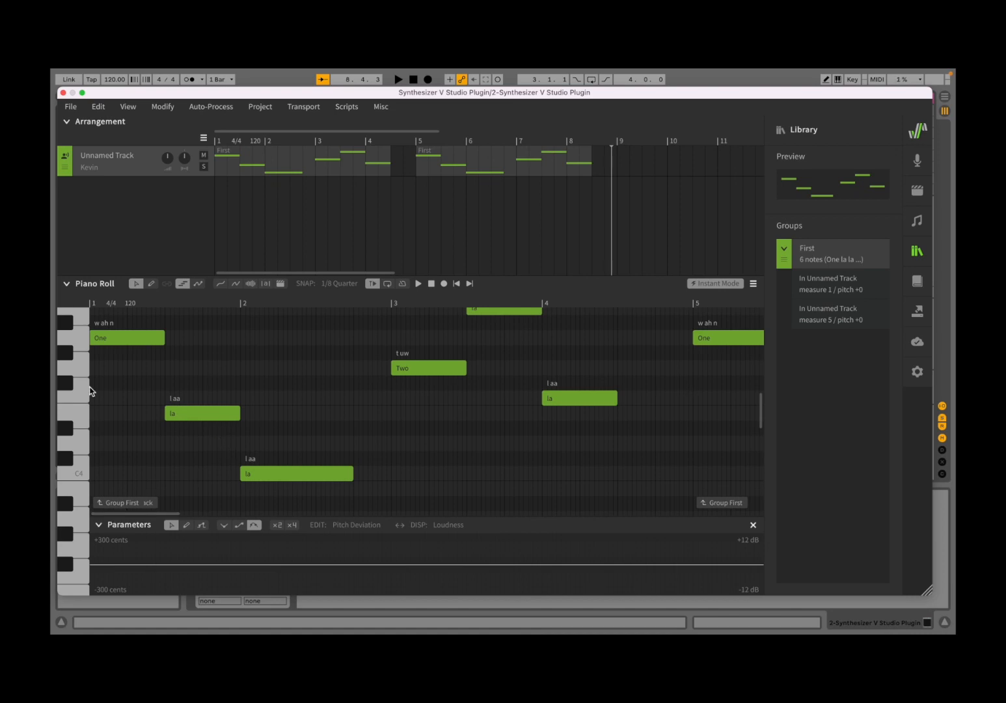
{"action": "left_click", "coordinate": [413, 78]}
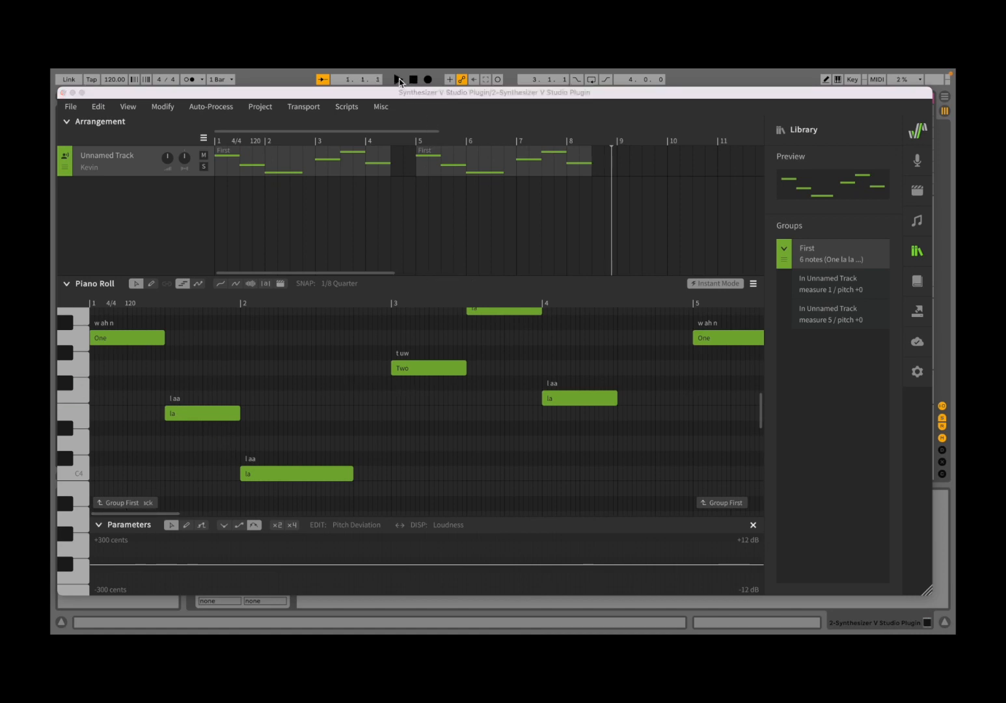
{"action": "left_click", "coordinate": [398, 78]}
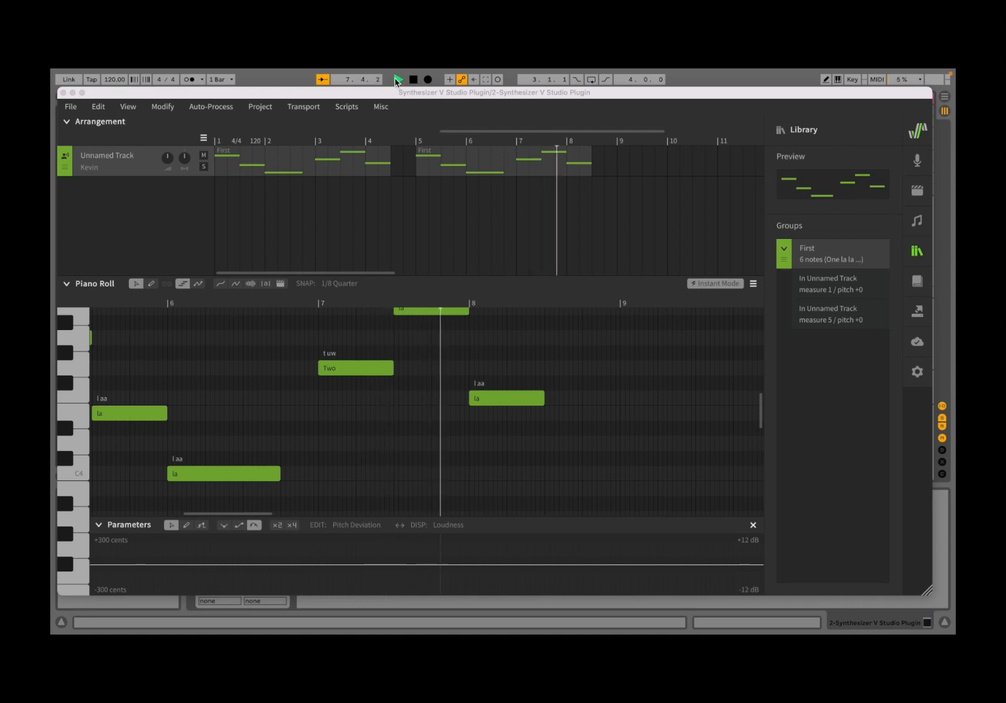
{"action": "left_click", "coordinate": [398, 78]}
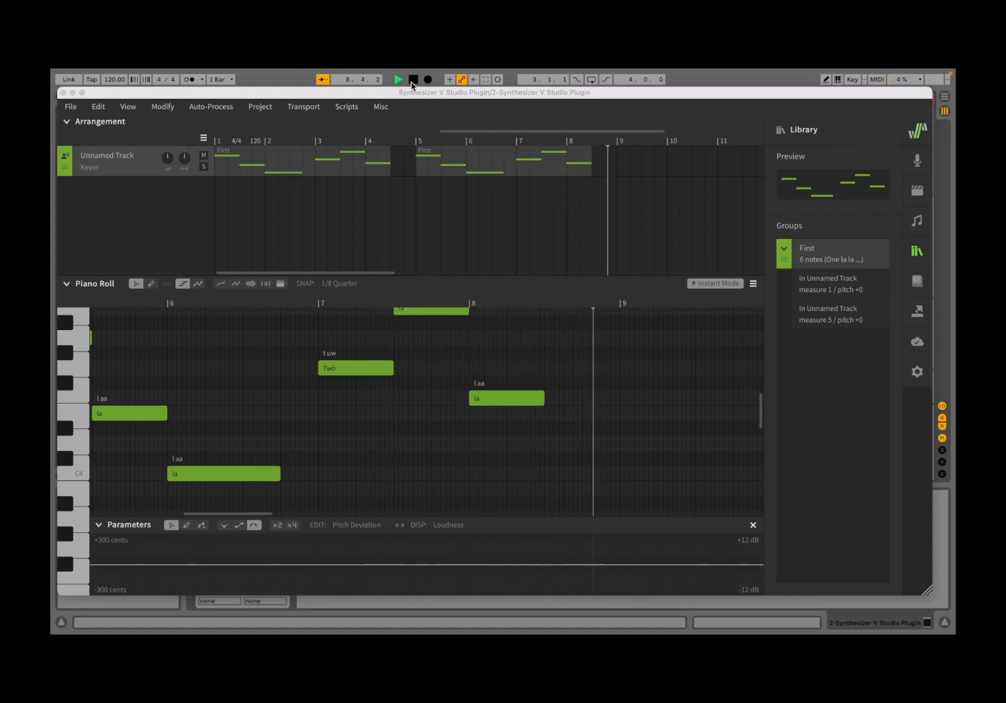
{"action": "left_click", "coordinate": [413, 79]}
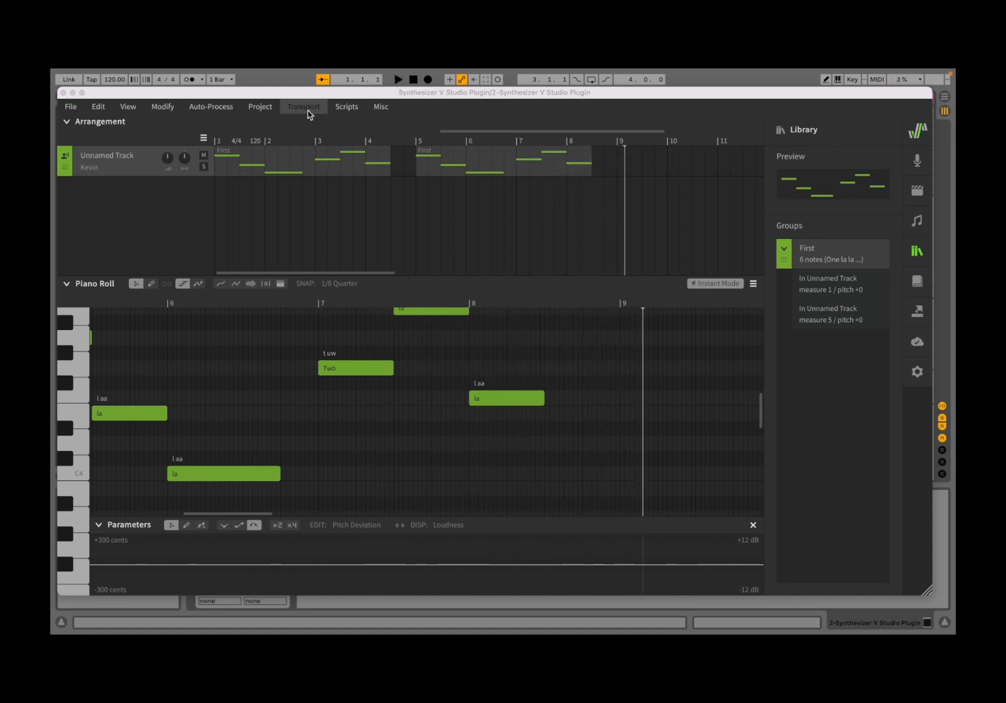